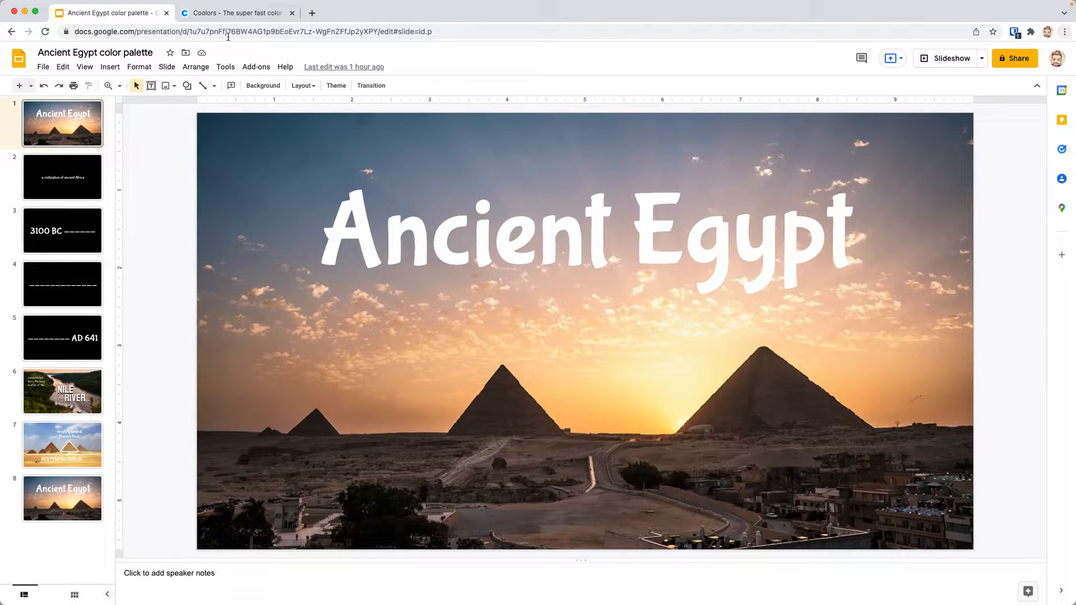
Open the Image Picker from the Coolors Tools menu.
{"action": "left_click", "coordinate": [237, 13]}
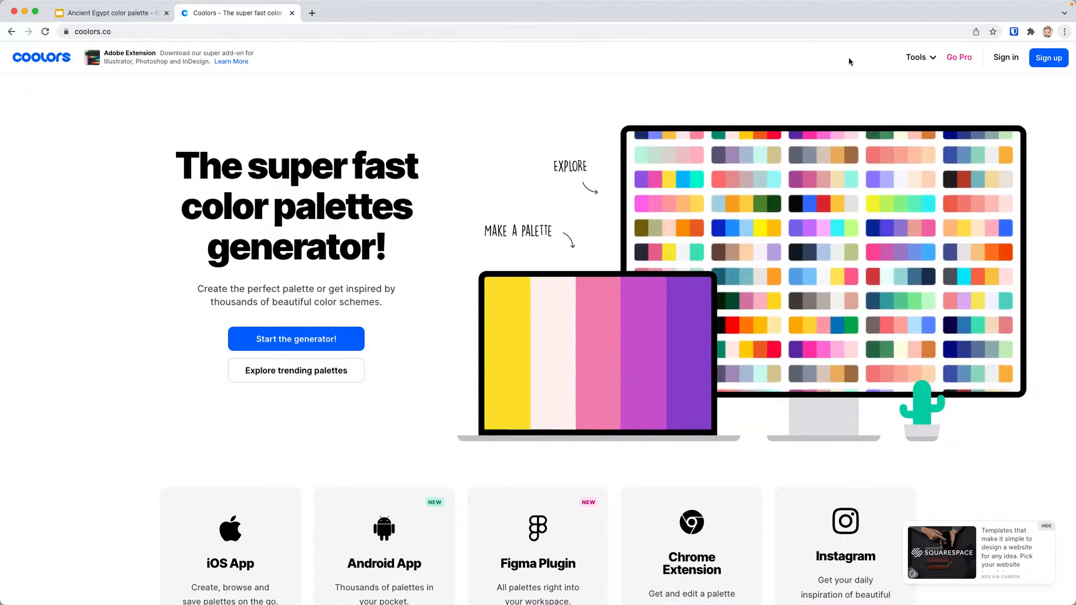
{"action": "left_click", "coordinate": [916, 58]}
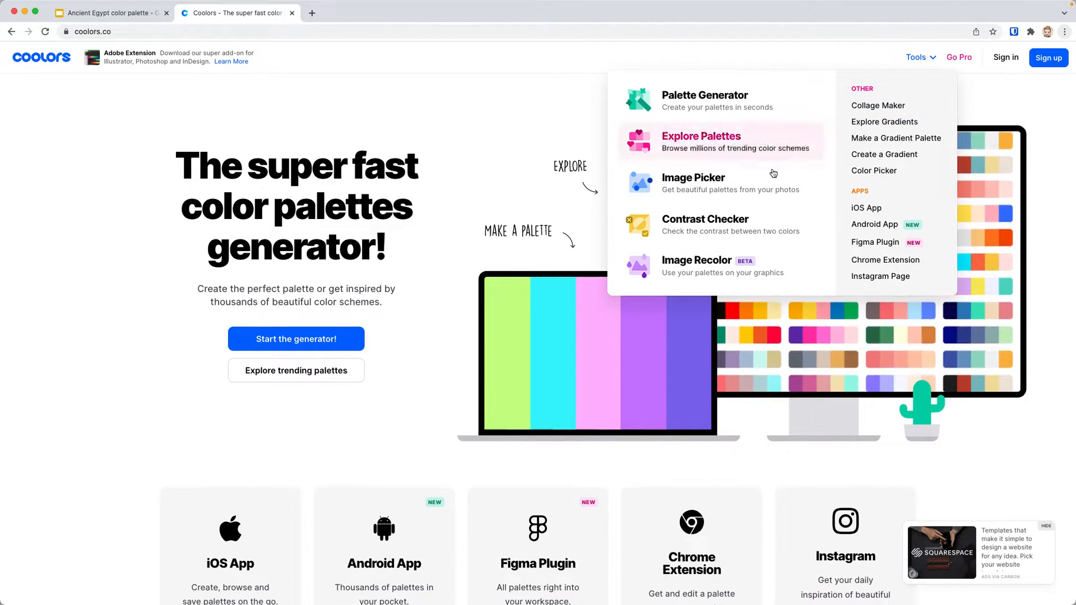
{"action": "left_click", "coordinate": [693, 179]}
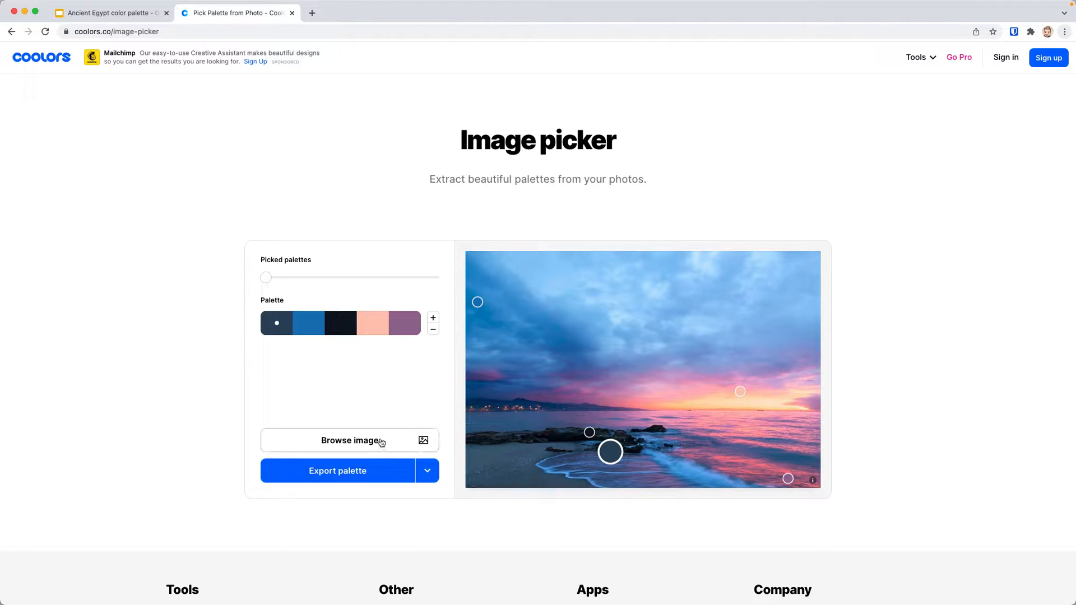
Browse Downloads and load the ruben-hanssen pyramids sunset JPG into the picker.
{"action": "left_click", "coordinate": [350, 441]}
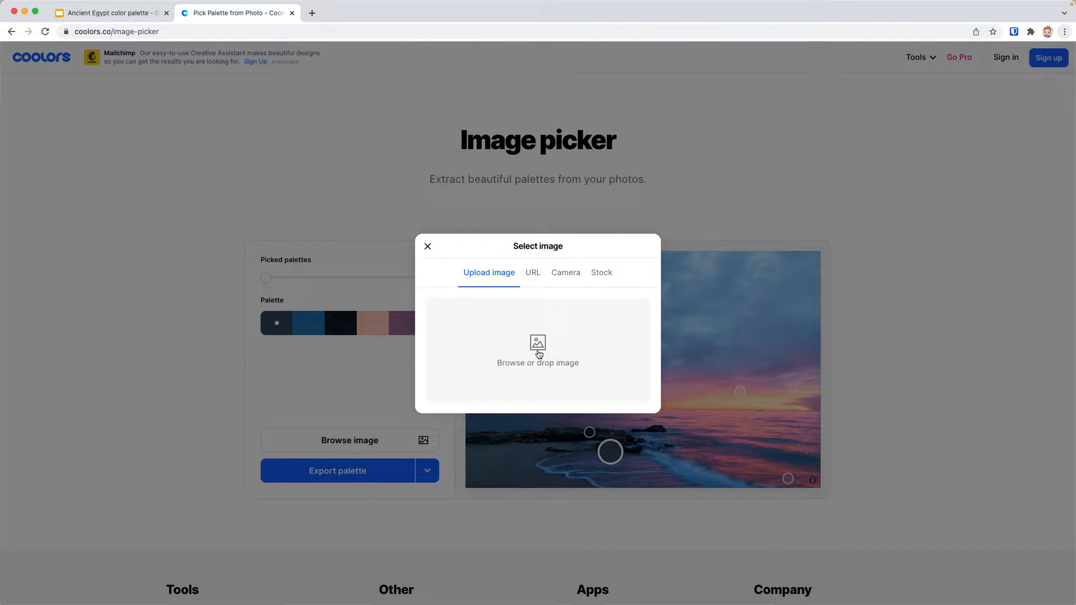
{"action": "left_click", "coordinate": [537, 349]}
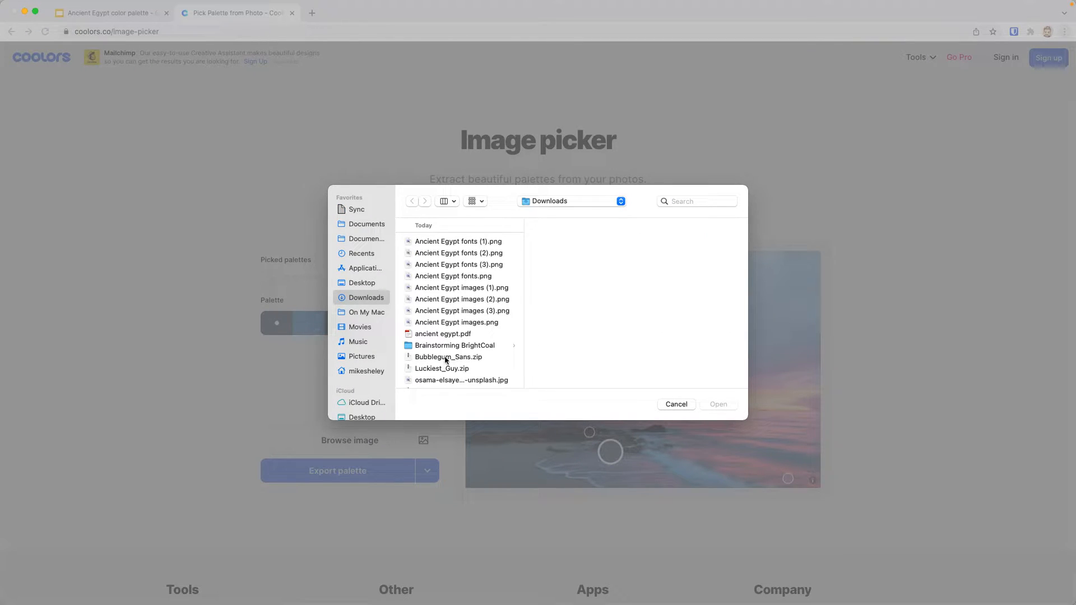
{"action": "left_click", "coordinate": [461, 356]}
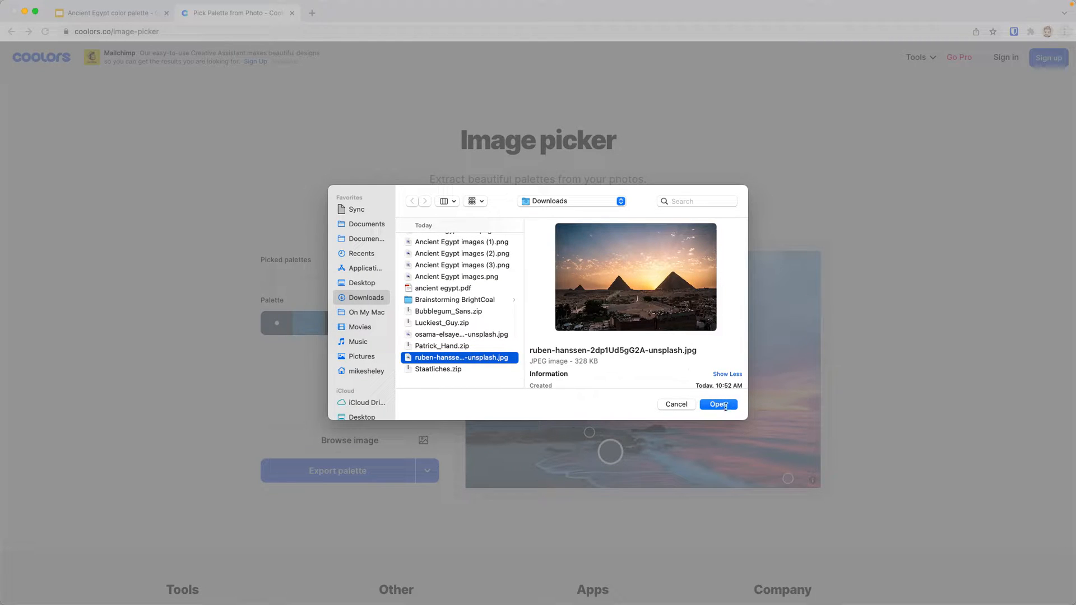
{"action": "left_click", "coordinate": [717, 405]}
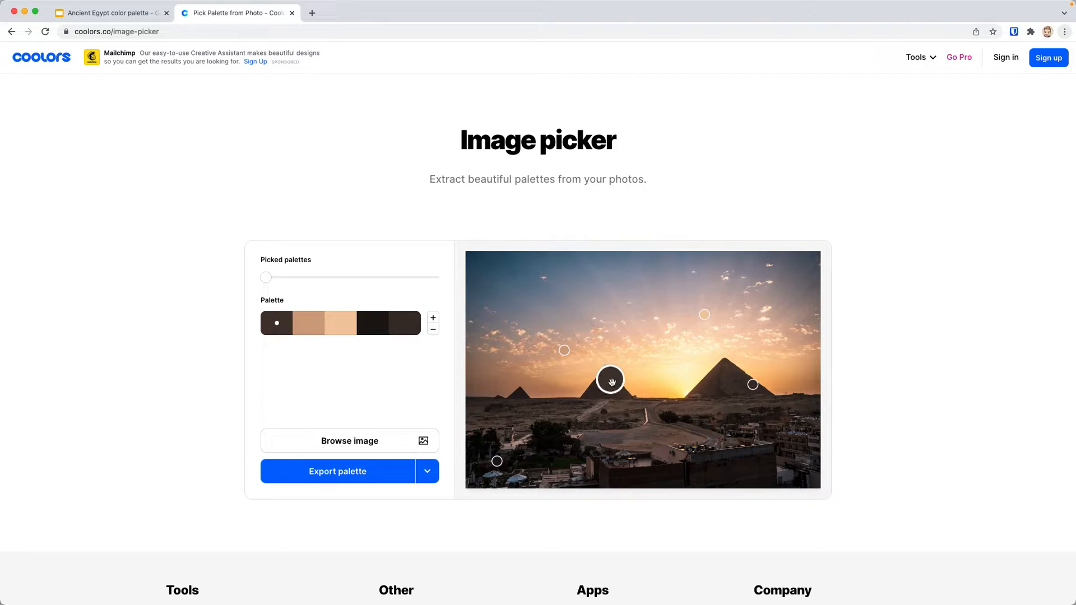
Re-pick the swatches from the photo: golden sunlight, dark ground, muted brown, pyramid brown and sky blue.
{"action": "left_click_drag", "start_coordinate": [611, 381], "coordinate": [641, 384]}
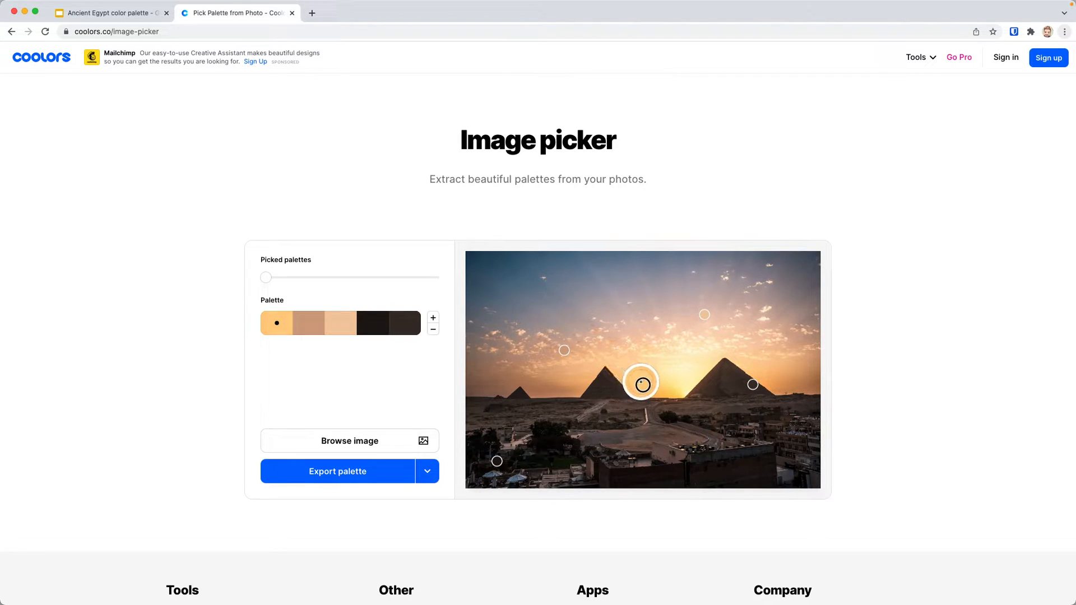
{"action": "left_click_drag", "start_coordinate": [641, 384], "coordinate": [650, 389]}
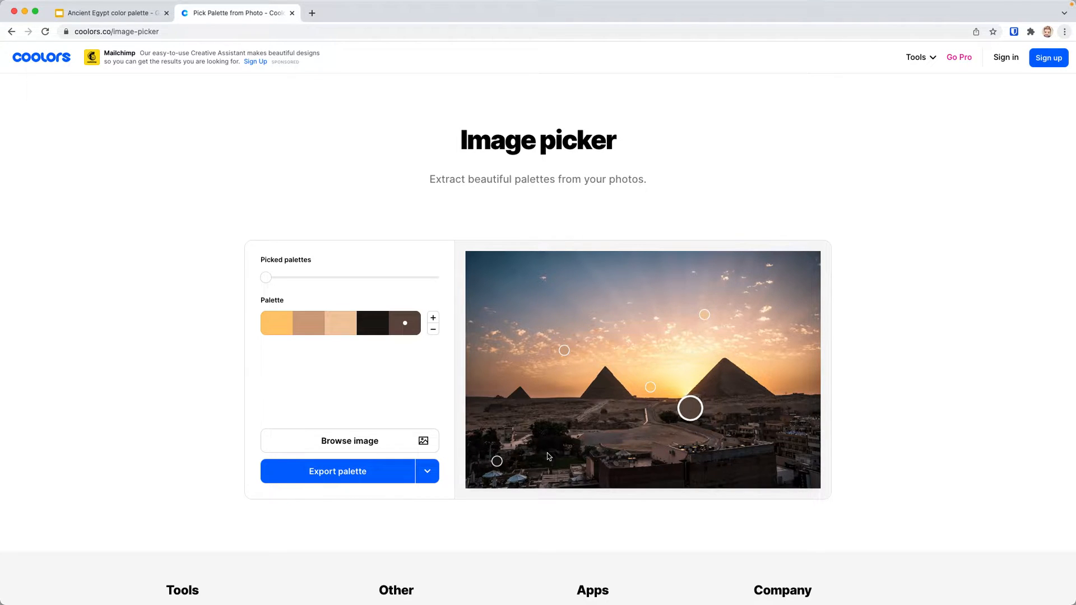
{"action": "mouse_move", "coordinate": [510, 469]}
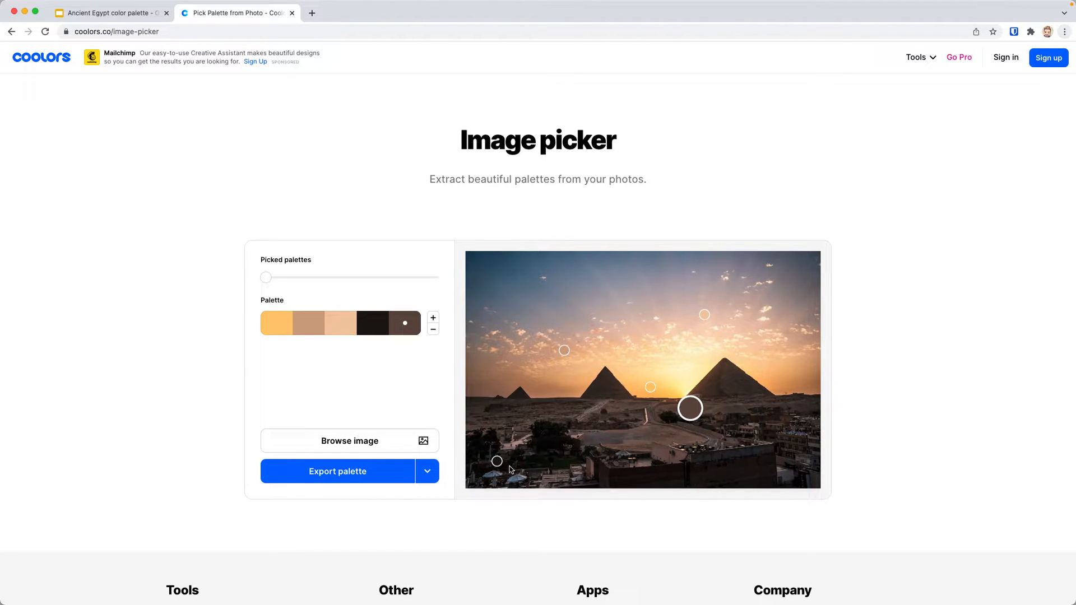
{"action": "left_click_drag", "start_coordinate": [689, 408], "coordinate": [630, 442]}
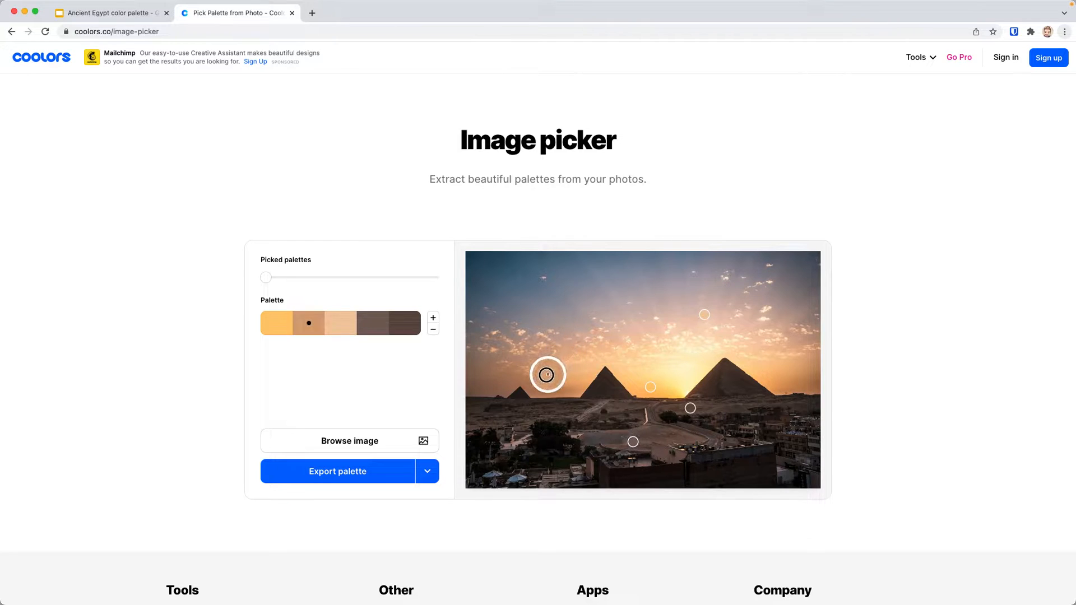
{"action": "left_click_drag", "start_coordinate": [548, 374], "coordinate": [524, 394]}
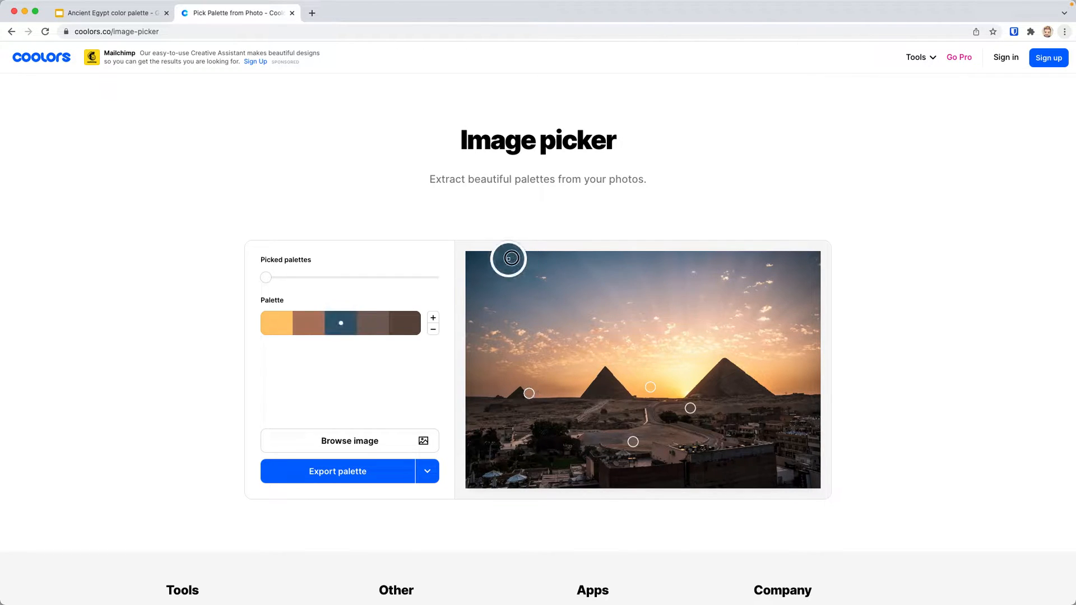
{"action": "left_click_drag", "start_coordinate": [508, 259], "coordinate": [540, 267]}
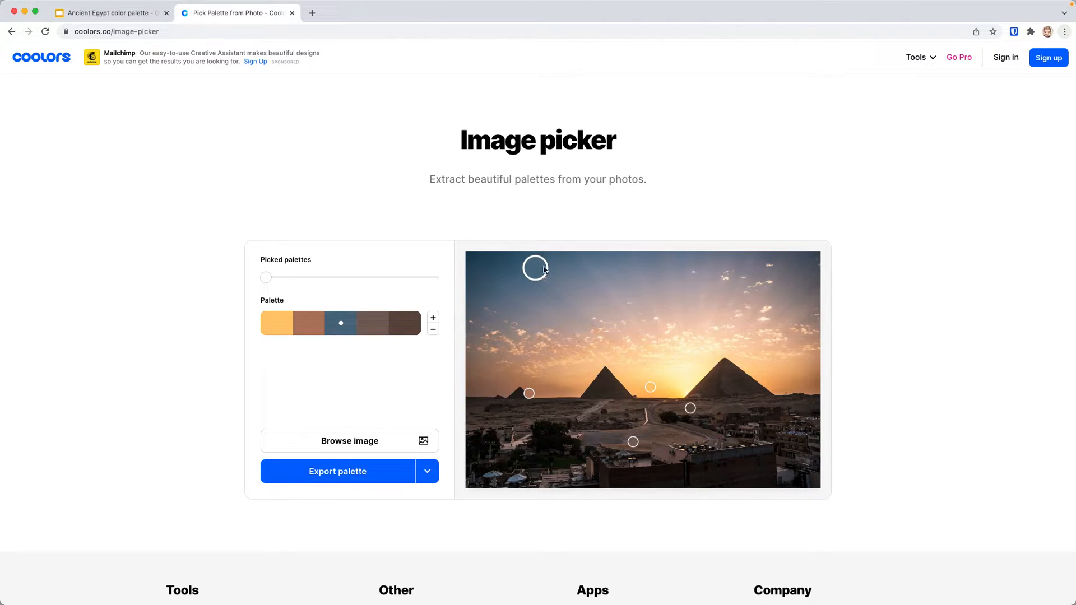
Export the palette as a HEX image titled 'Pyramids', downloading Pyramids.png.
{"action": "left_click", "coordinate": [426, 472]}
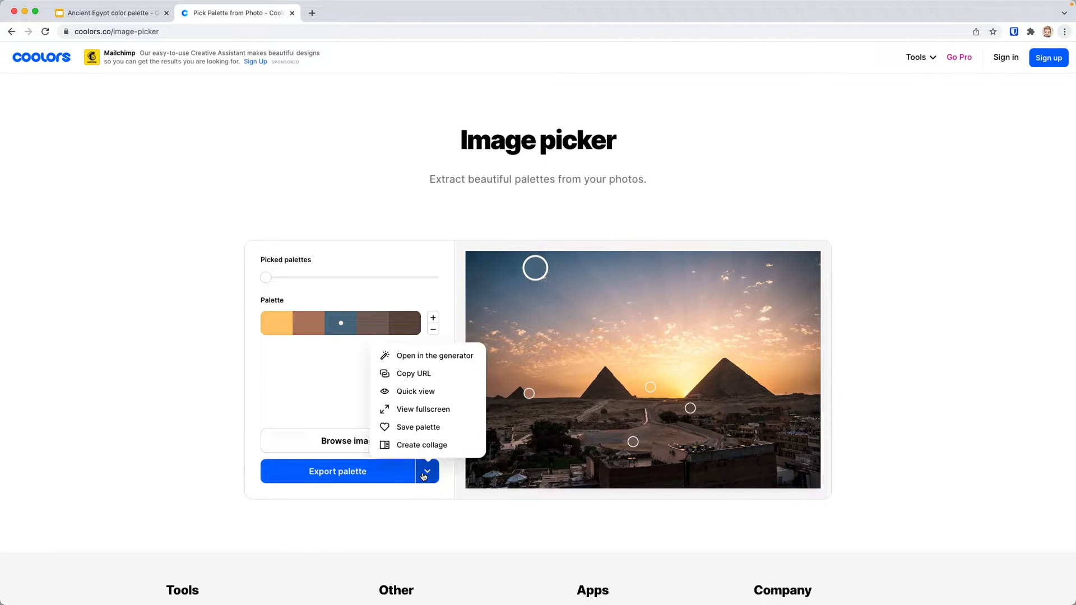
{"action": "left_click", "coordinate": [337, 472]}
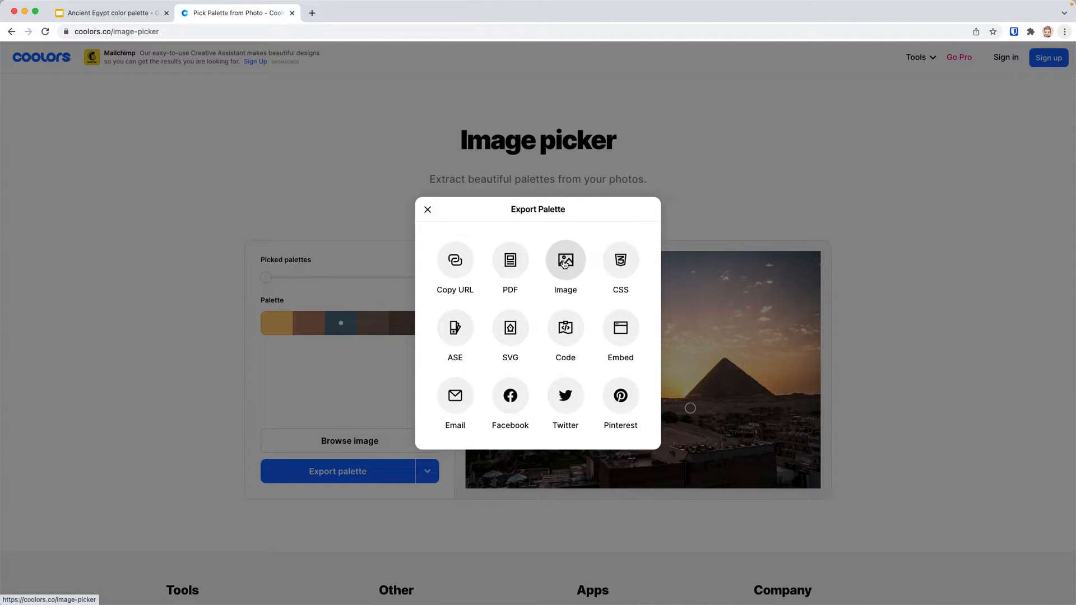
{"action": "left_click", "coordinate": [565, 265]}
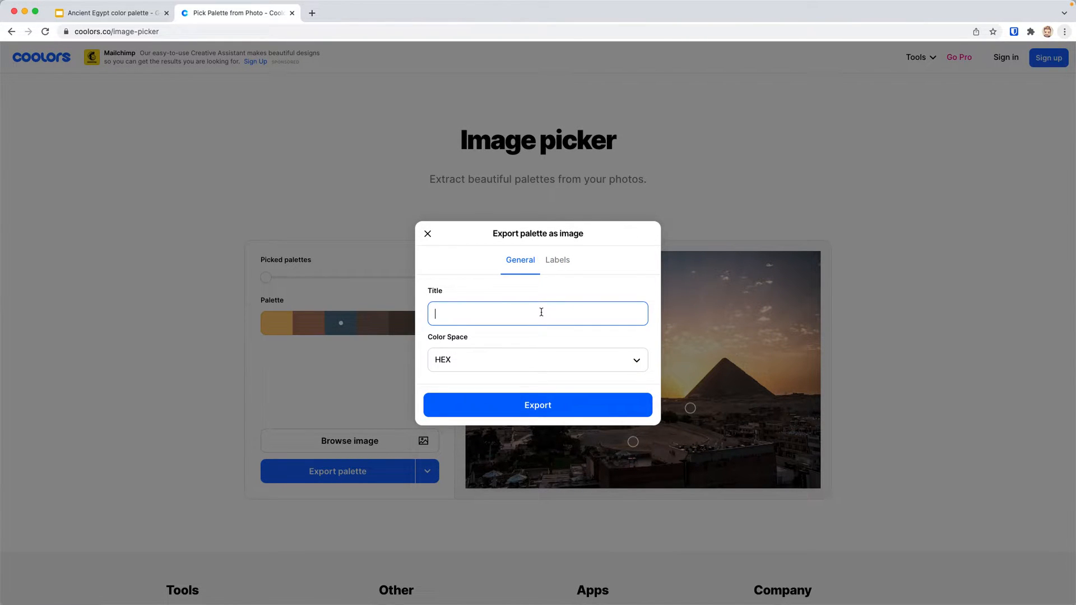
{"action": "type", "text": "Pyri"}
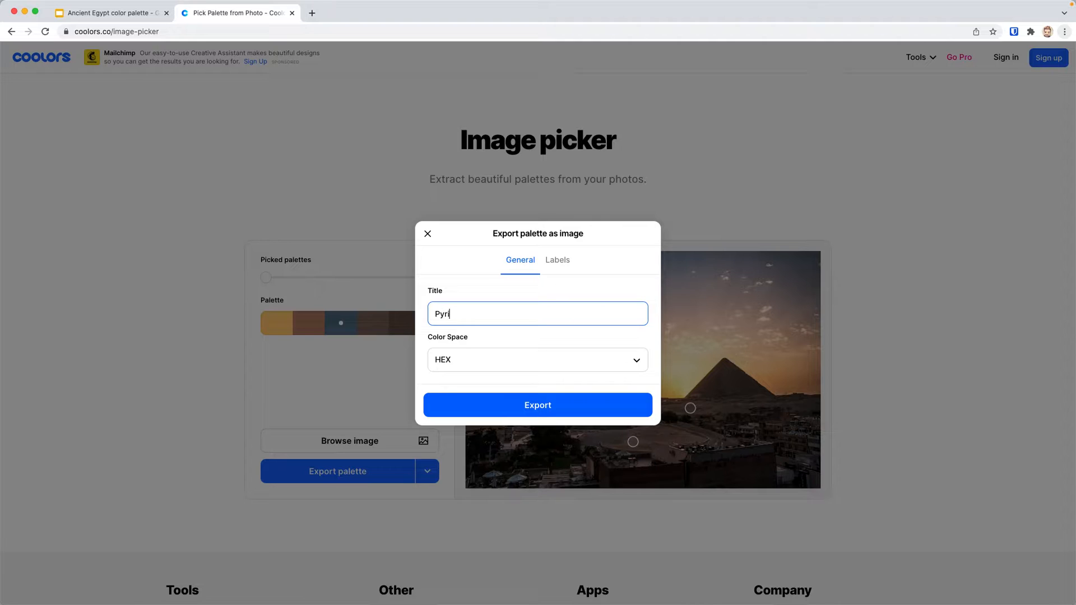
{"action": "type", "text": "amids"}
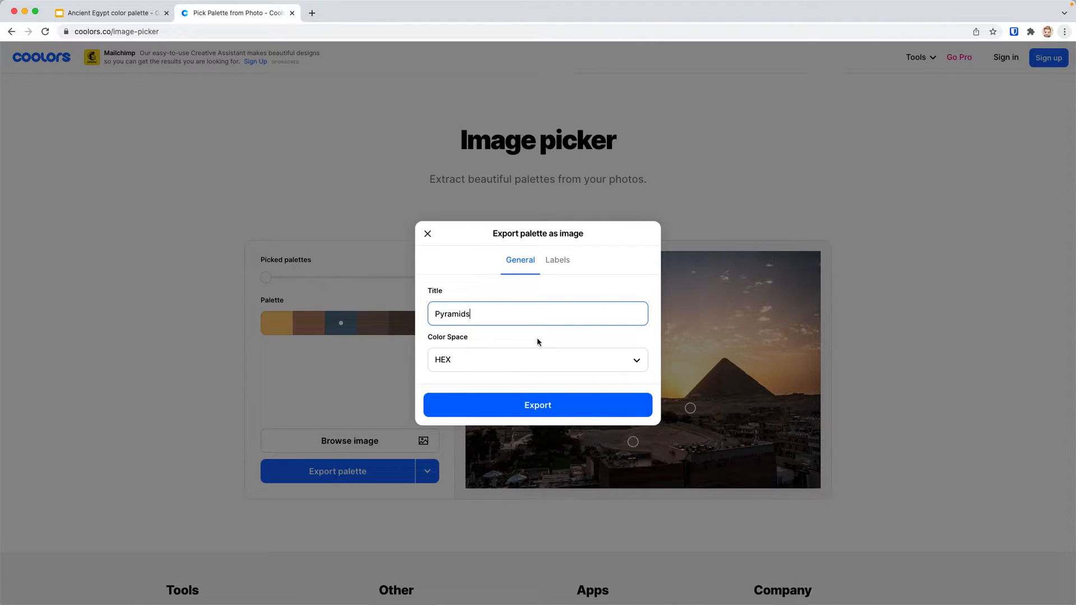
{"action": "left_click", "coordinate": [427, 233]}
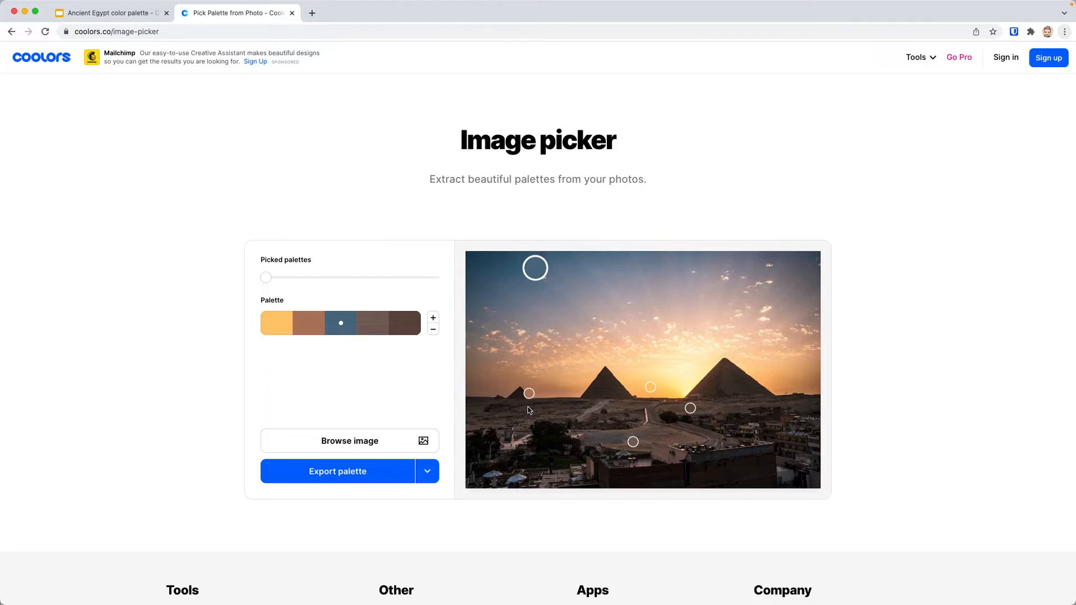
{"action": "left_click", "coordinate": [338, 471]}
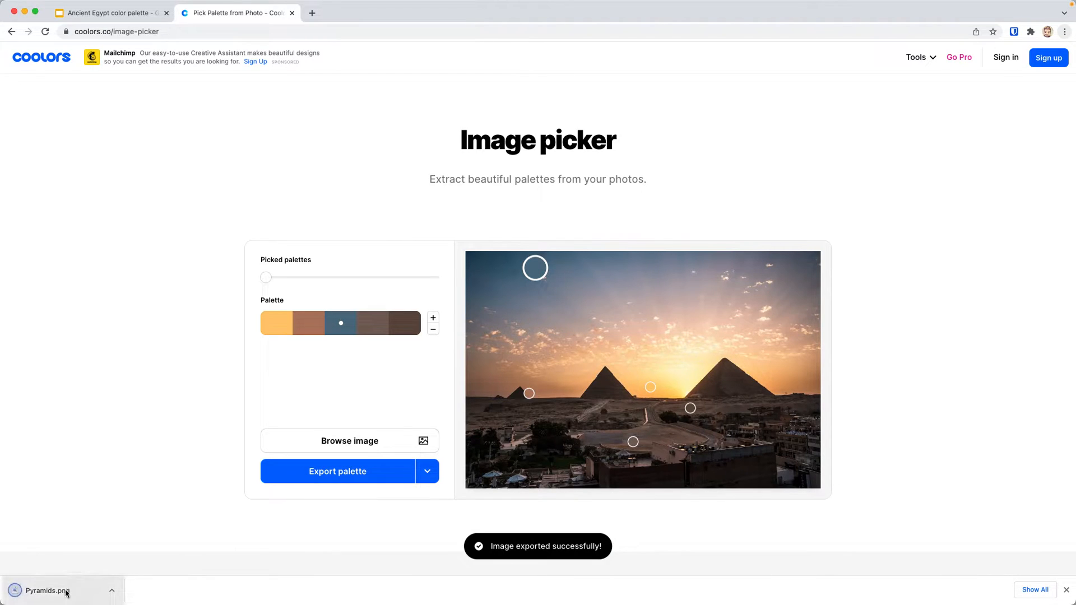
View the downloaded Pyramids.png palette with its five hex codes in Preview.
{"action": "left_click", "coordinate": [47, 591]}
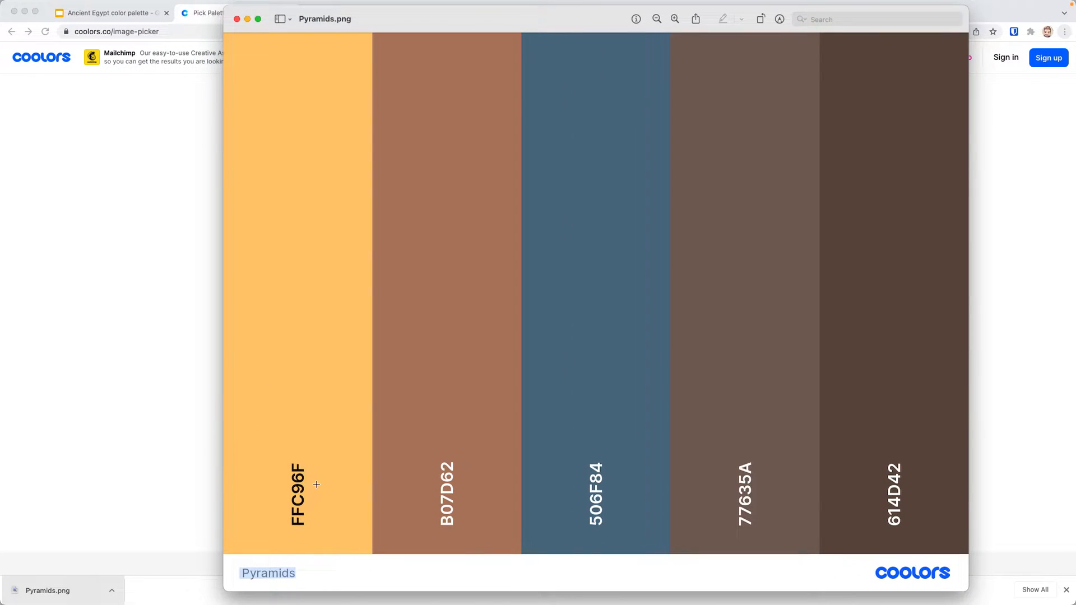
{"action": "mouse_move", "coordinate": [310, 509]}
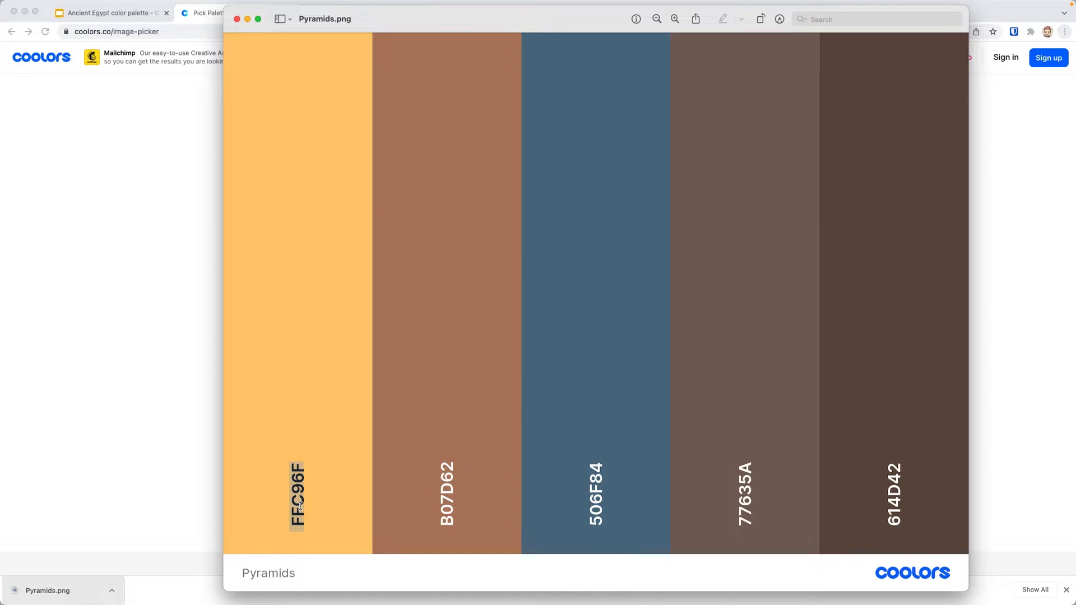
{"action": "mouse_move", "coordinate": [162, 174]}
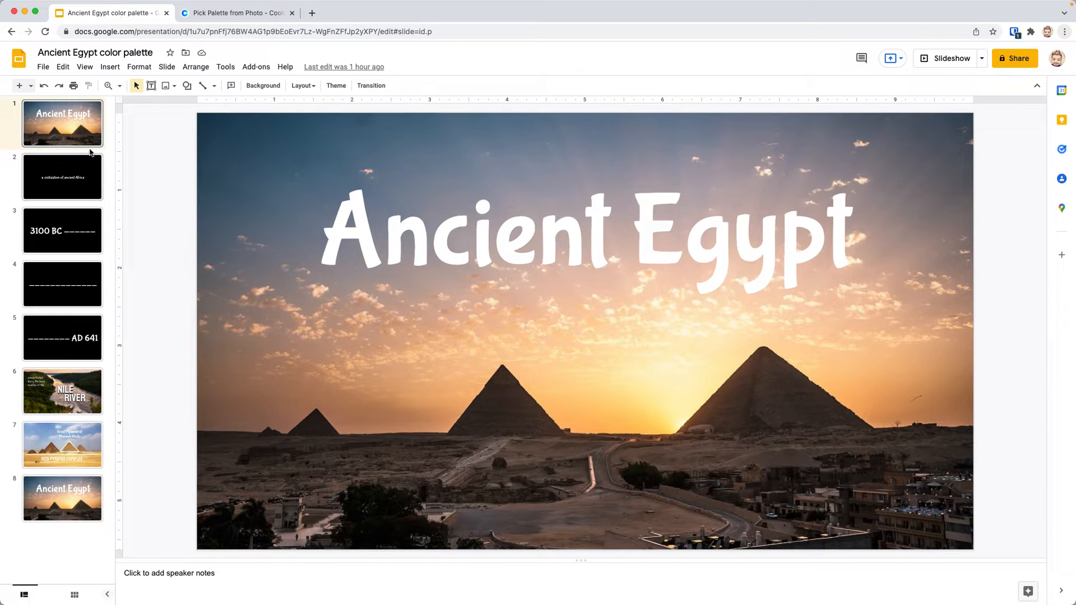
Colour slide 2's 'a civilization of ancient Africa' text the custom yellow #FFC96F.
{"action": "left_click", "coordinate": [63, 175]}
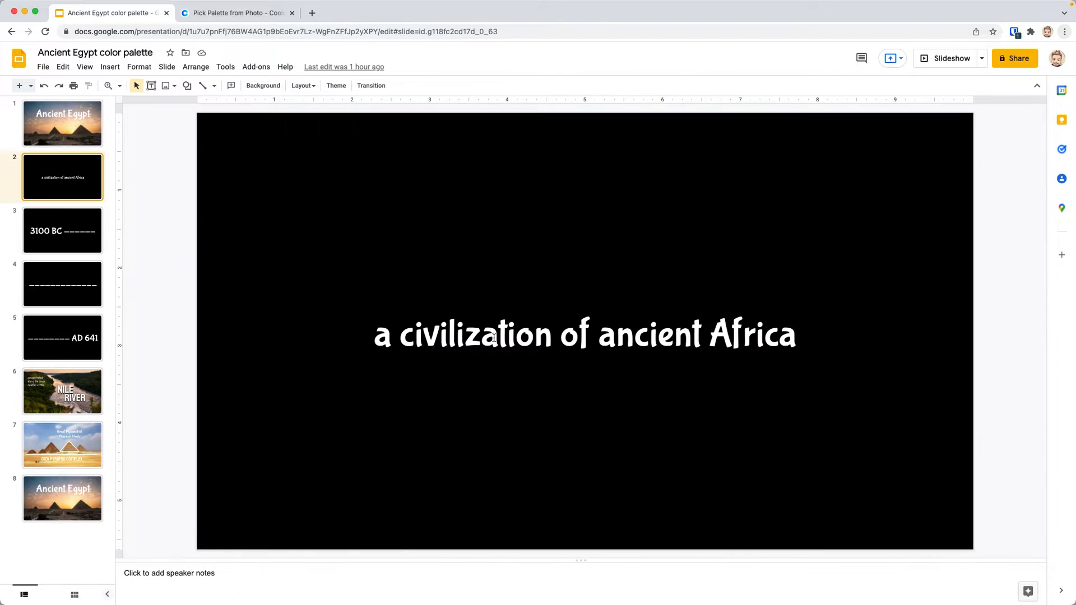
{"action": "left_click", "coordinate": [584, 334]}
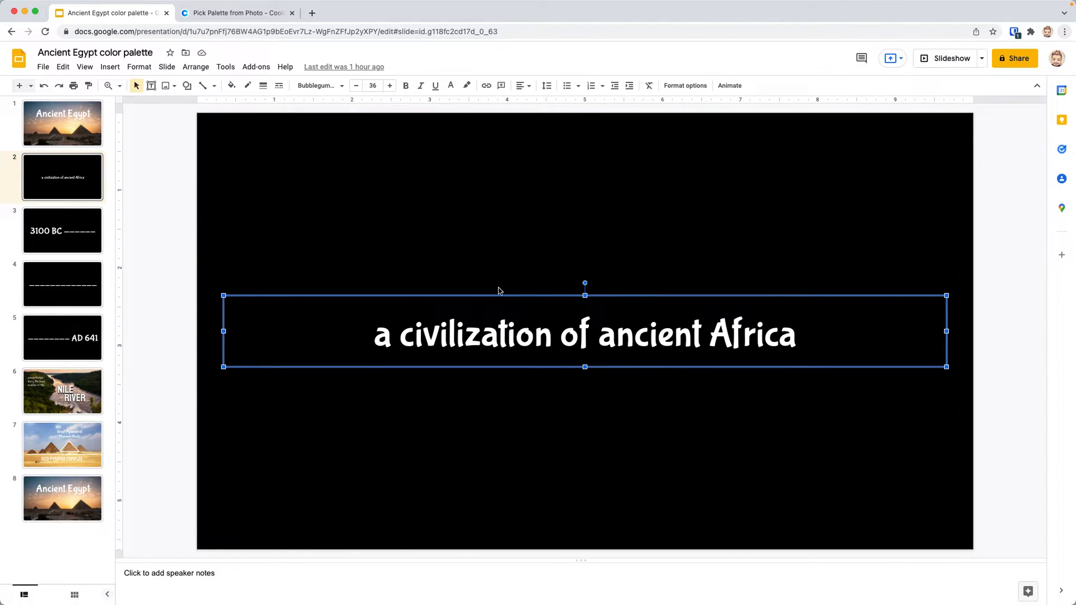
{"action": "mouse_move", "coordinate": [451, 85]}
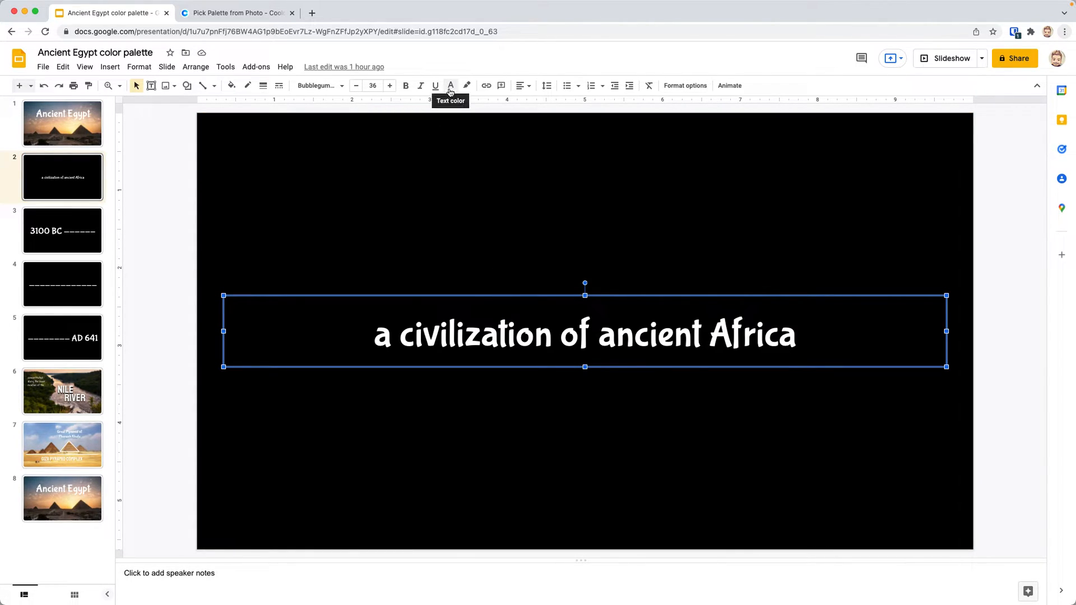
{"action": "left_click", "coordinate": [451, 85]}
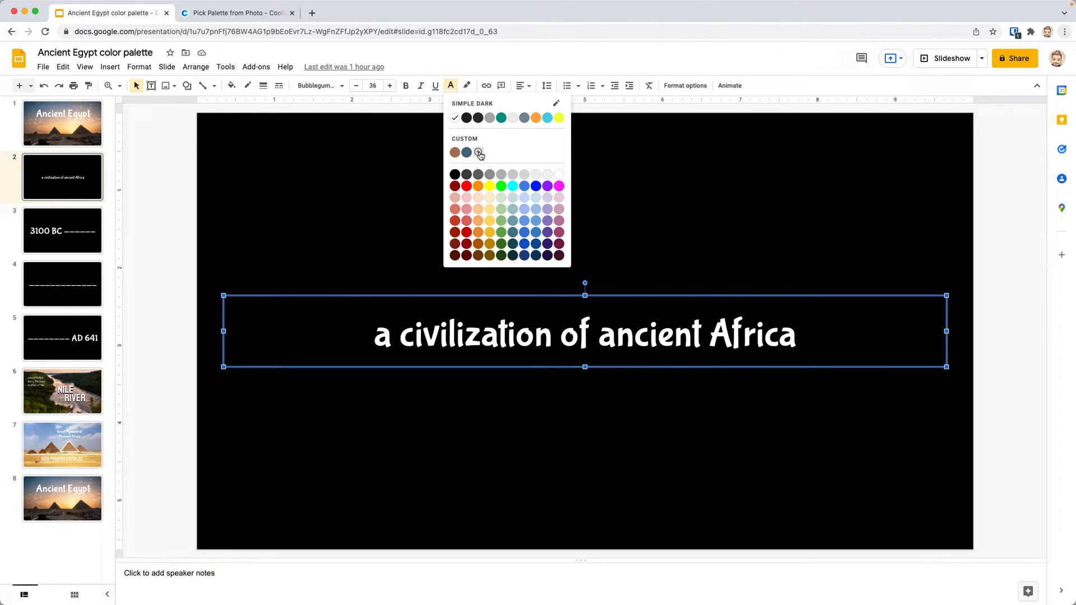
{"action": "left_click", "coordinate": [478, 151]}
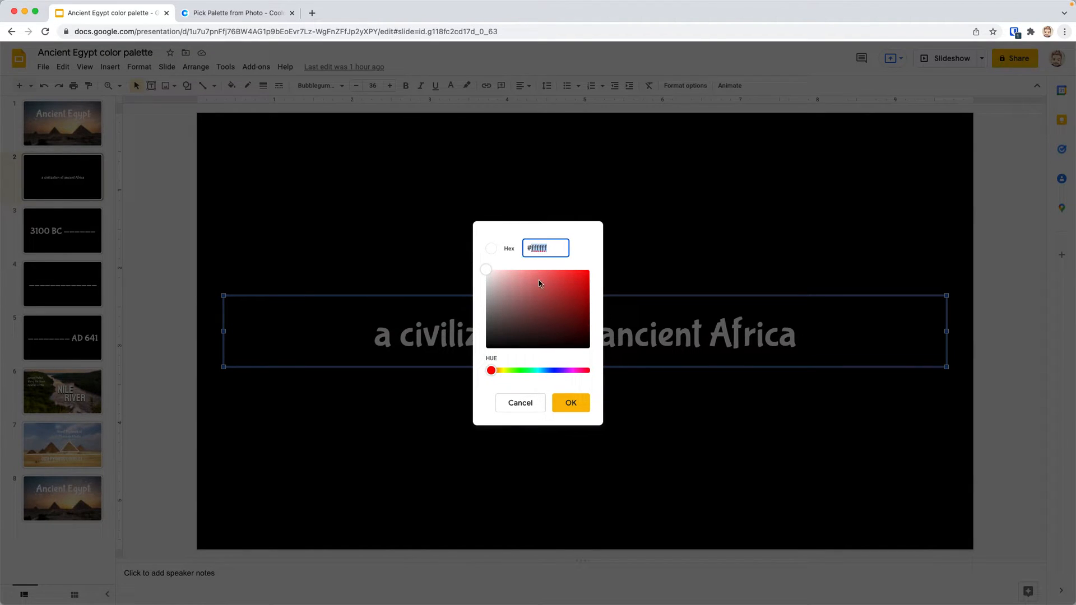
{"action": "type", "text": "FFC96F"}
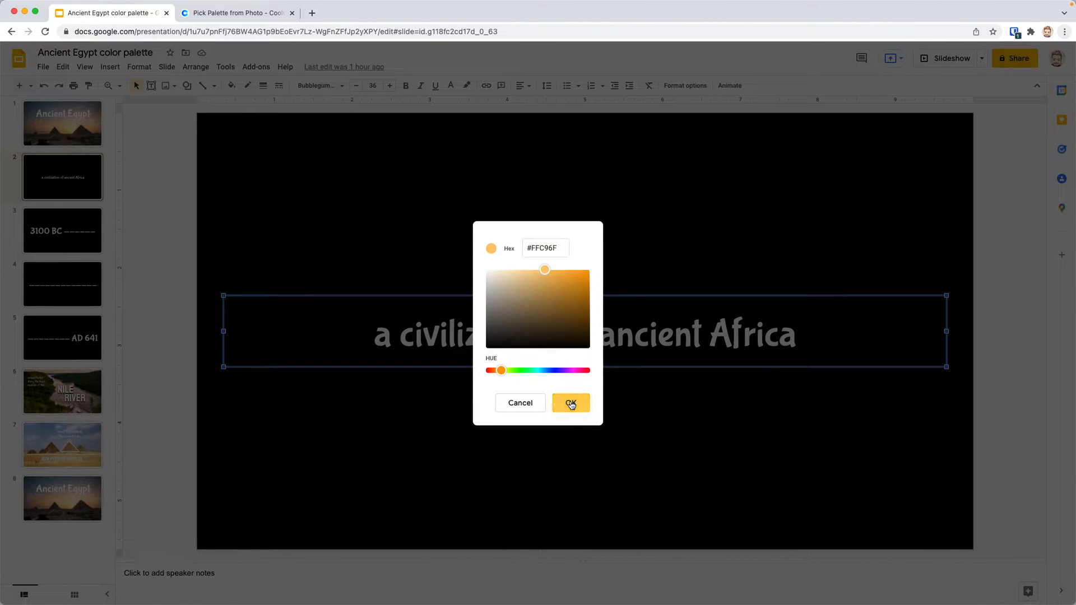
{"action": "left_click", "coordinate": [571, 403]}
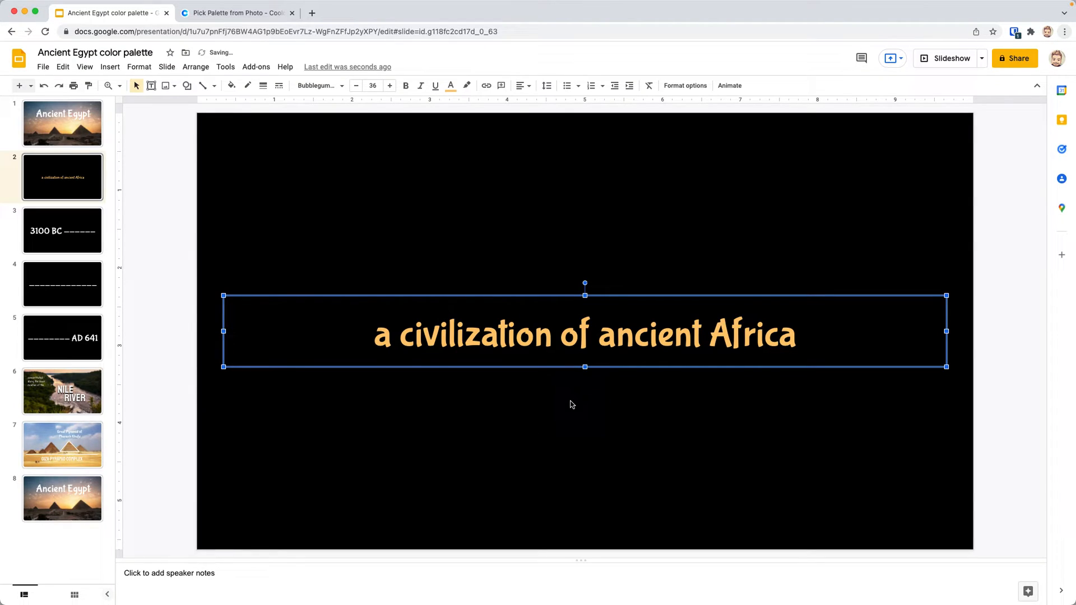
{"action": "left_click", "coordinate": [63, 123]}
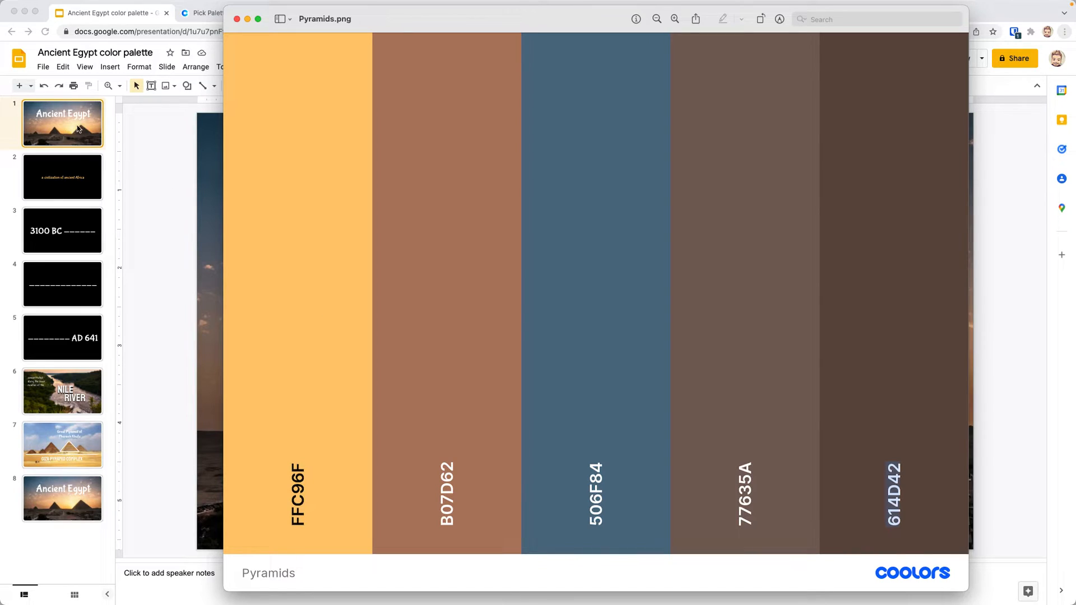
Give slide 1's Ancient Egypt title the custom dark brown #614042.
{"action": "left_click", "coordinate": [237, 19]}
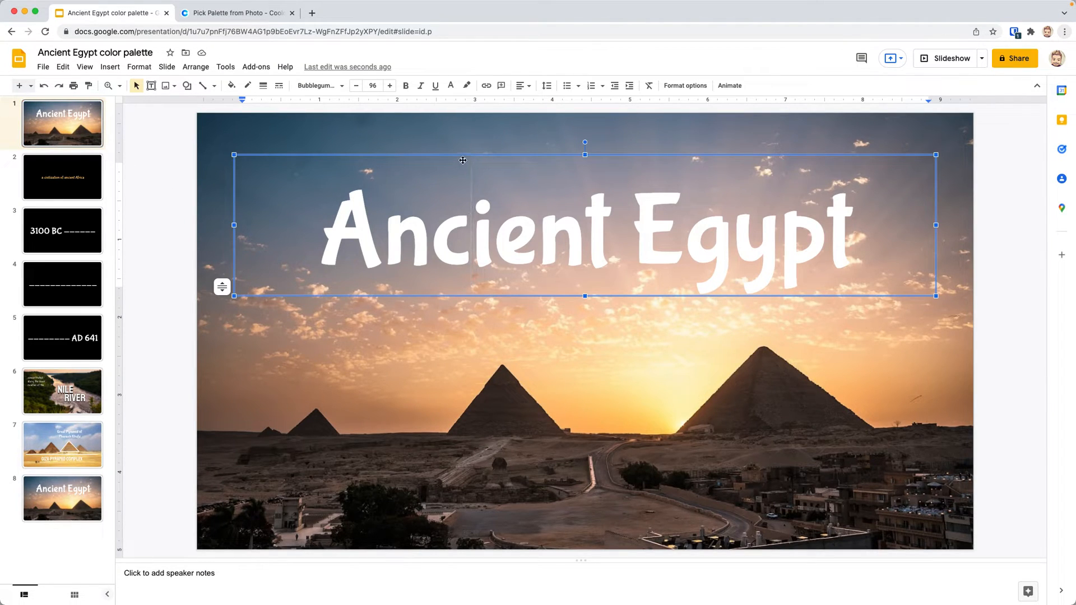
{"action": "left_click", "coordinate": [450, 85]}
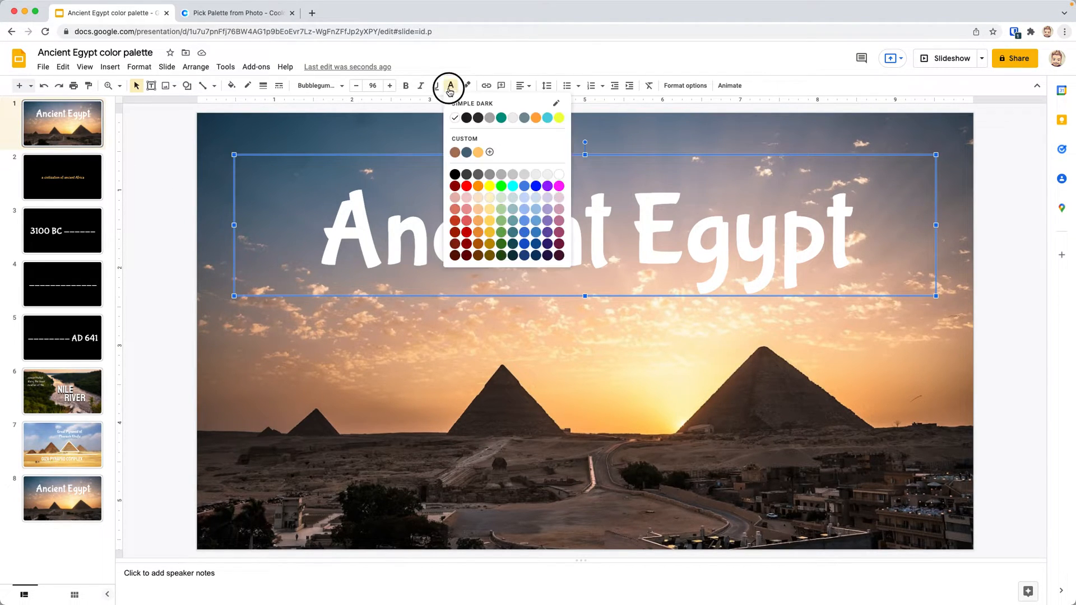
{"action": "left_click", "coordinate": [489, 152]}
{"action": "type", "text": "#614042"}
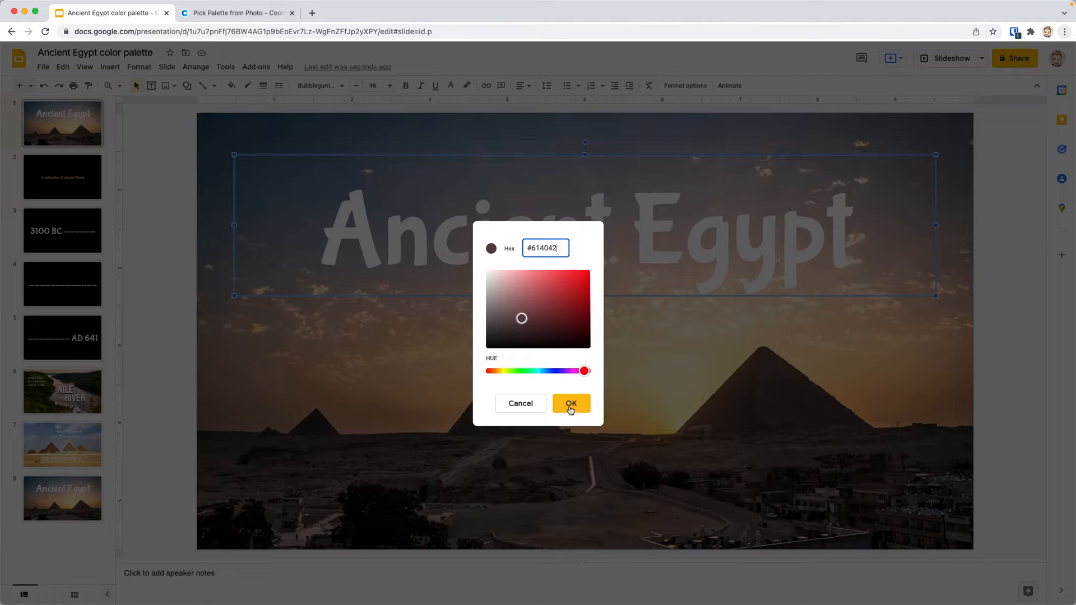
{"action": "left_click", "coordinate": [571, 402]}
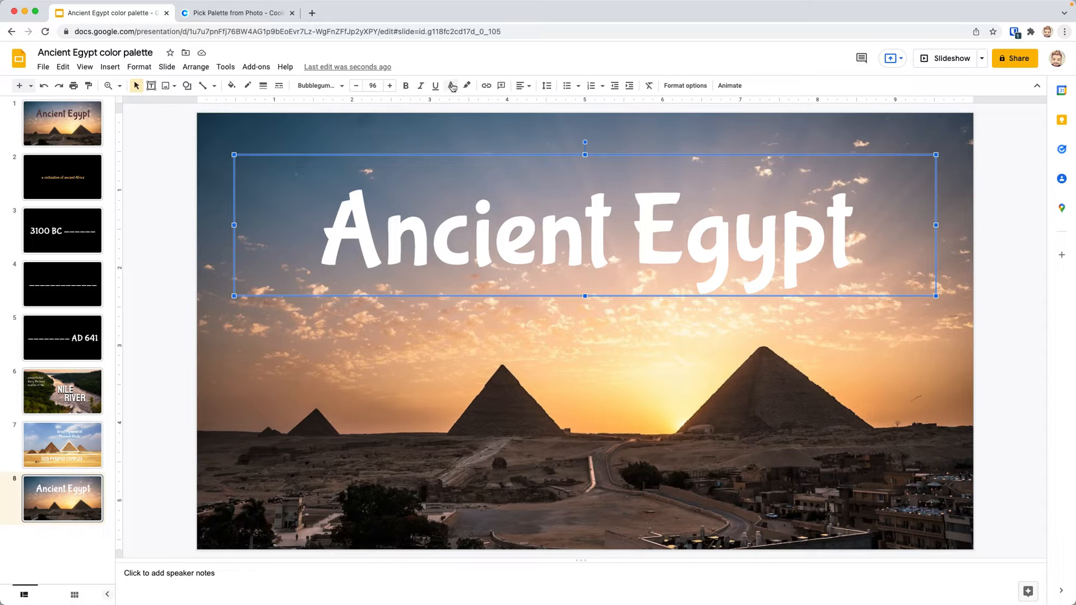
Apply the saved dark brown swatch to slide 8's Ancient Egypt title.
{"action": "left_click", "coordinate": [450, 85]}
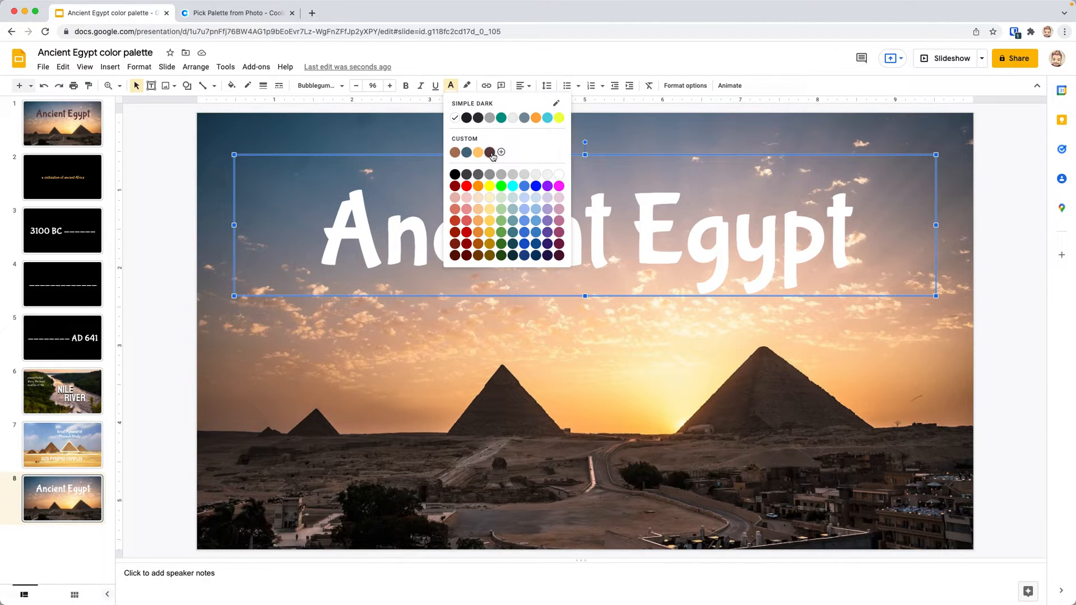
{"action": "left_click", "coordinate": [490, 151]}
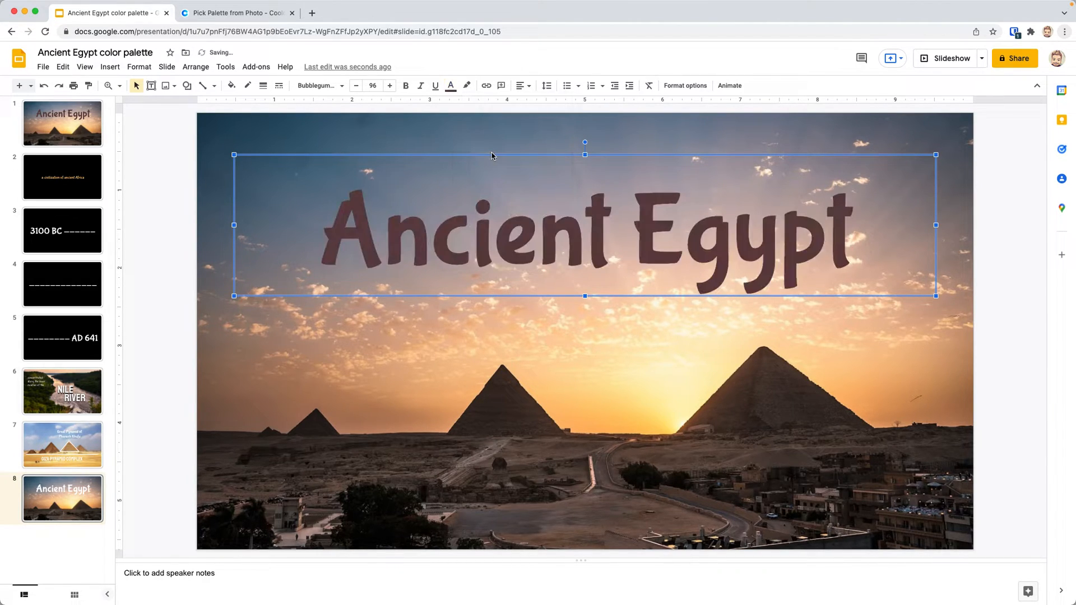
{"action": "left_click", "coordinate": [62, 444]}
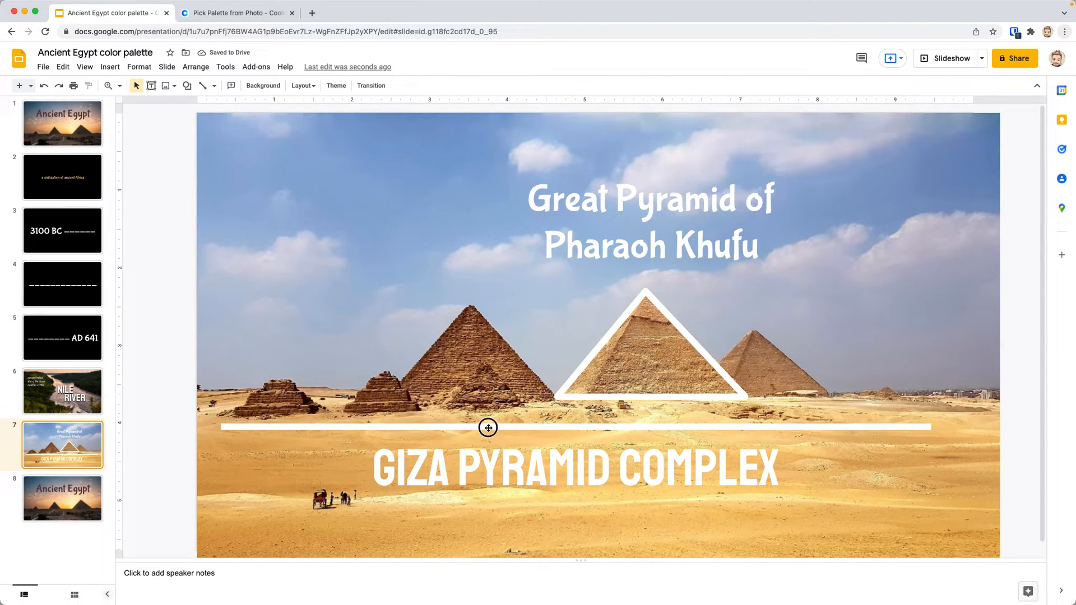
Recolour the divider line, GIZA PYRAMID COMPLEX and the Great Pyramid heading dark brown.
{"action": "left_click", "coordinate": [487, 427]}
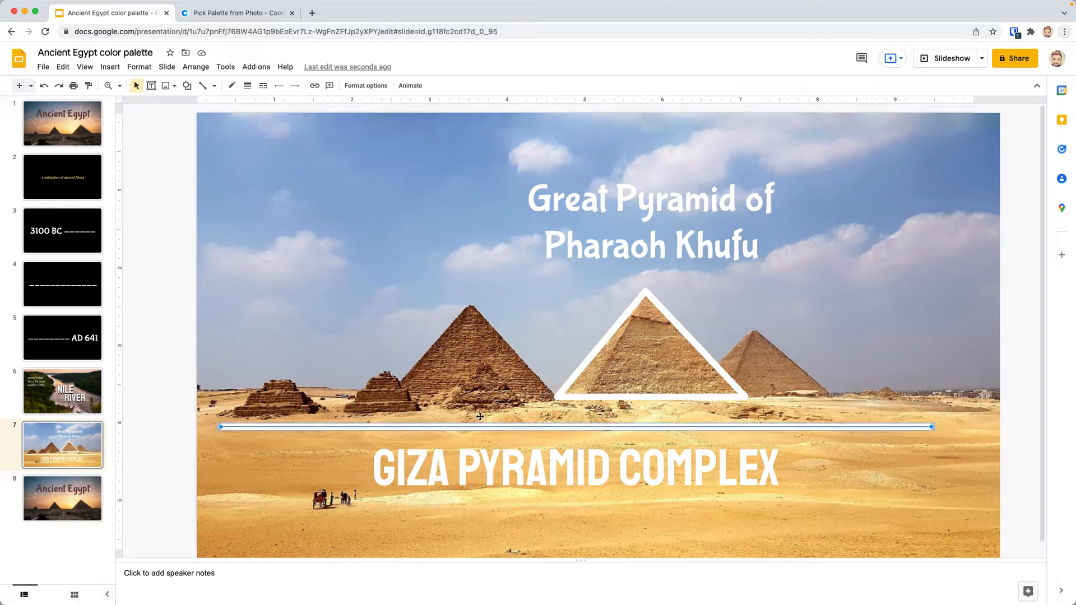
{"action": "mouse_move", "coordinate": [382, 227]}
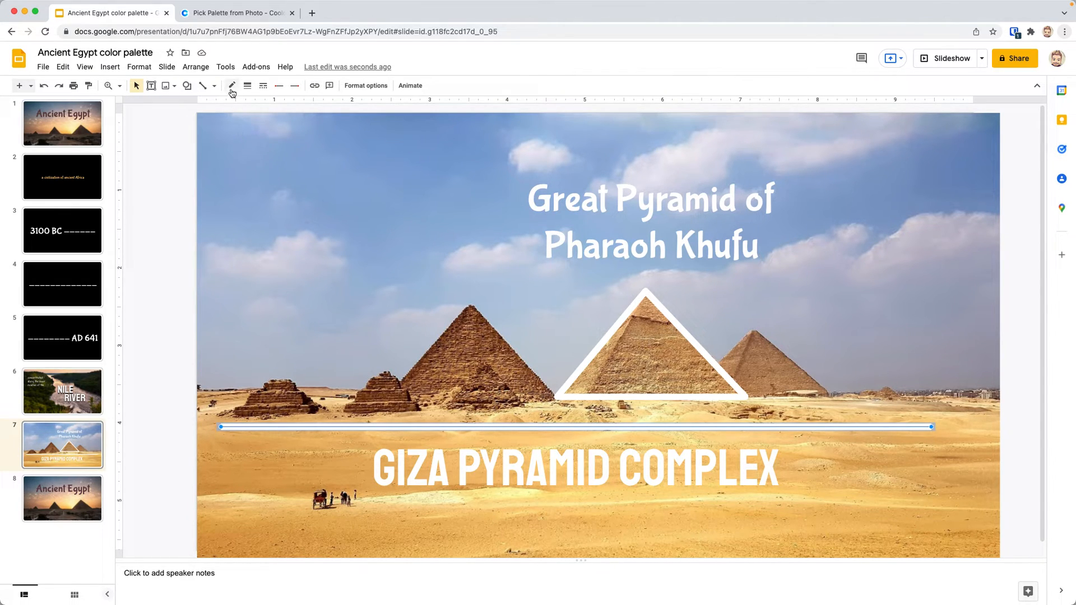
{"action": "mouse_move", "coordinate": [230, 85]}
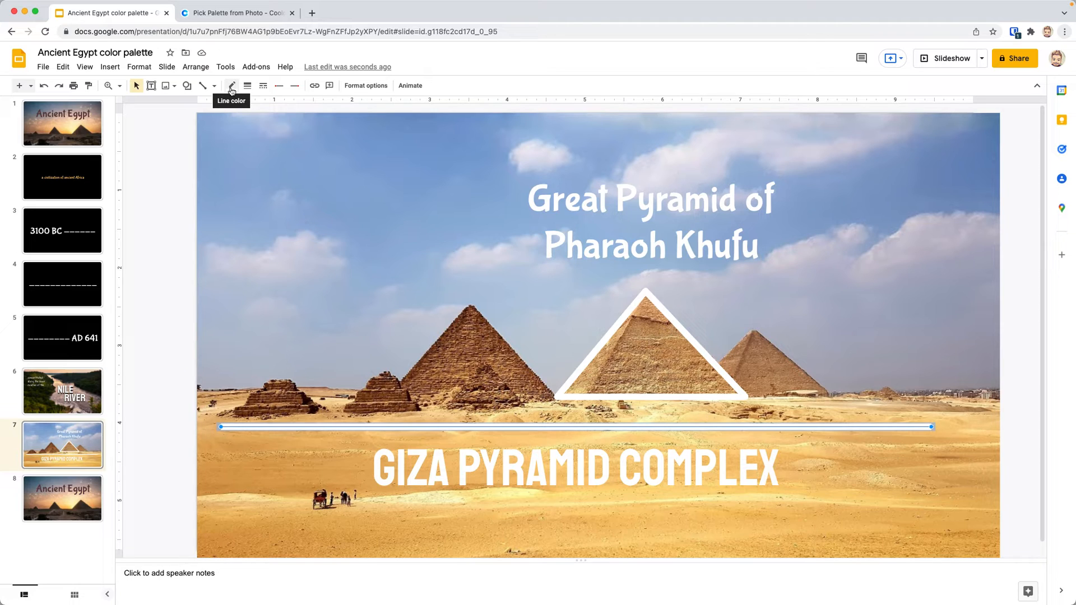
{"action": "left_click", "coordinate": [231, 85]}
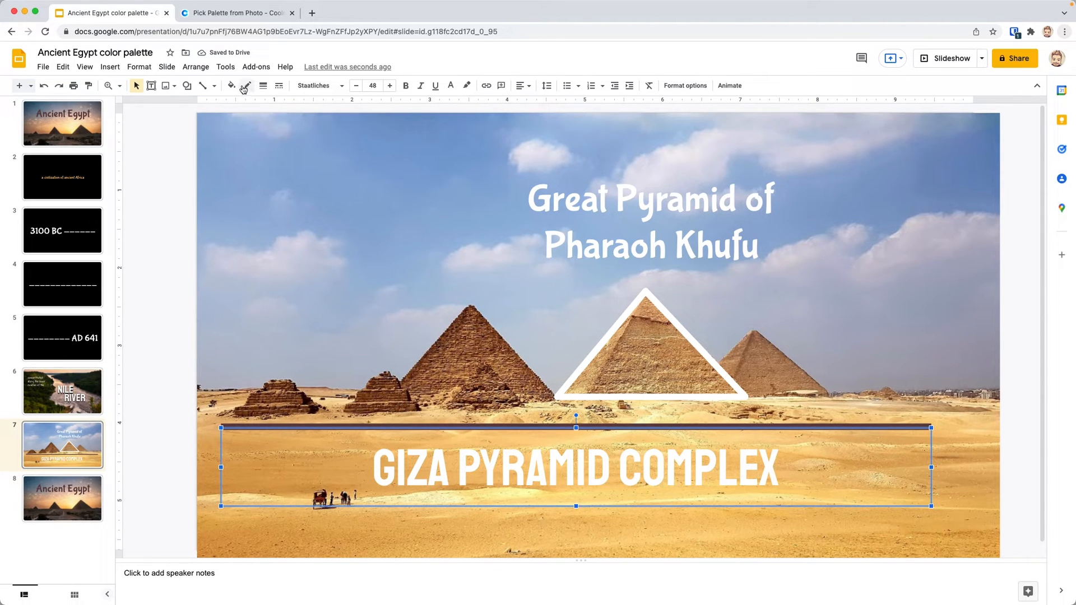
{"action": "mouse_move", "coordinate": [435, 85]}
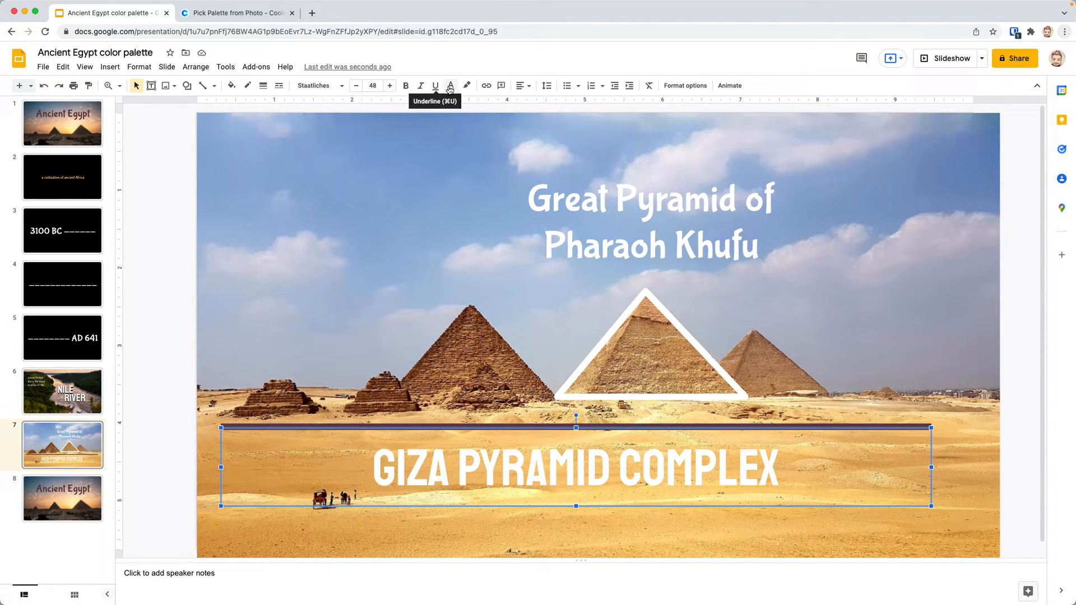
{"action": "left_click", "coordinate": [450, 85]}
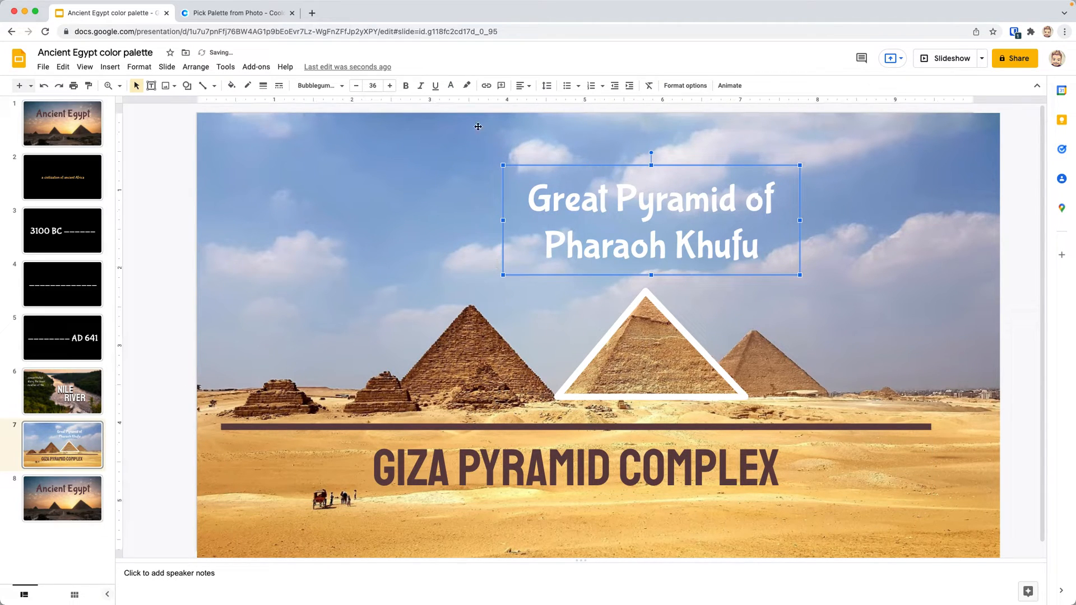
{"action": "left_click", "coordinate": [450, 85]}
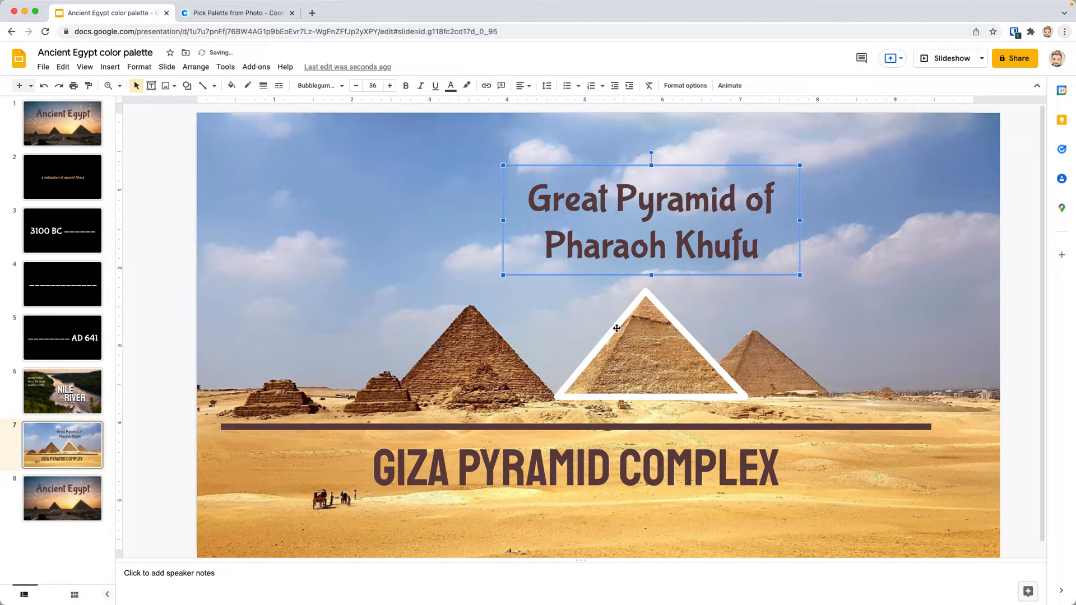
Set the triangle outline's border colour to the custom slate blue #506F84.
{"action": "left_click", "coordinate": [651, 329]}
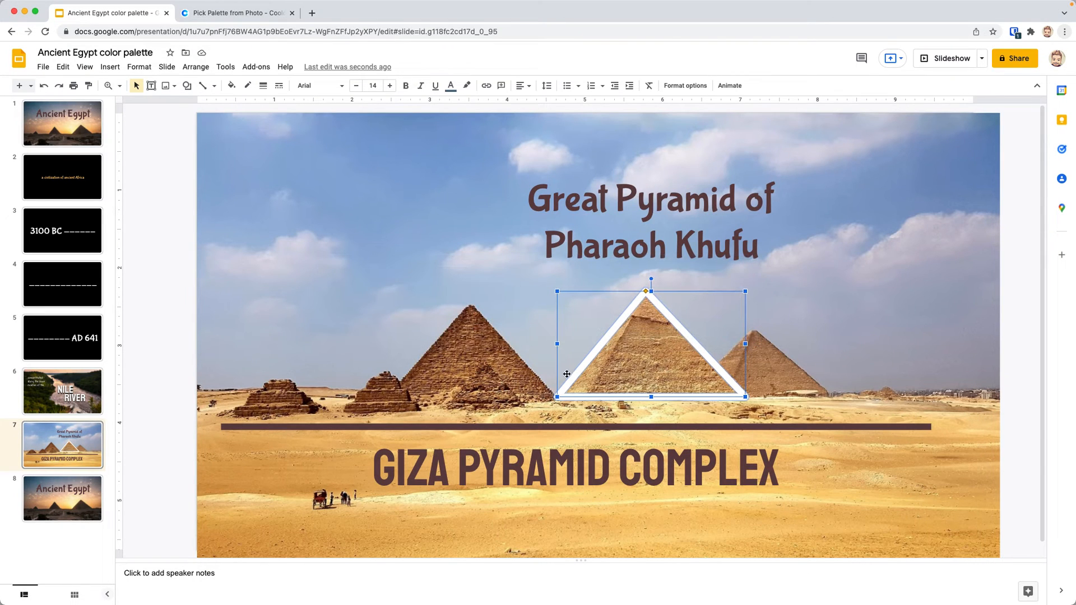
{"action": "mouse_move", "coordinate": [247, 85]}
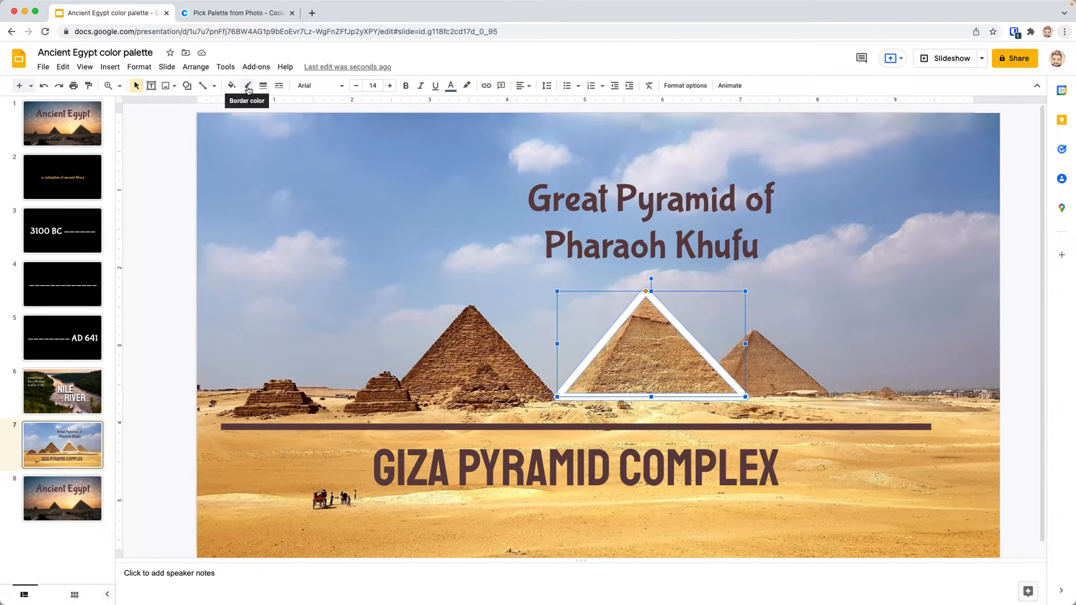
{"action": "left_click", "coordinate": [248, 85]}
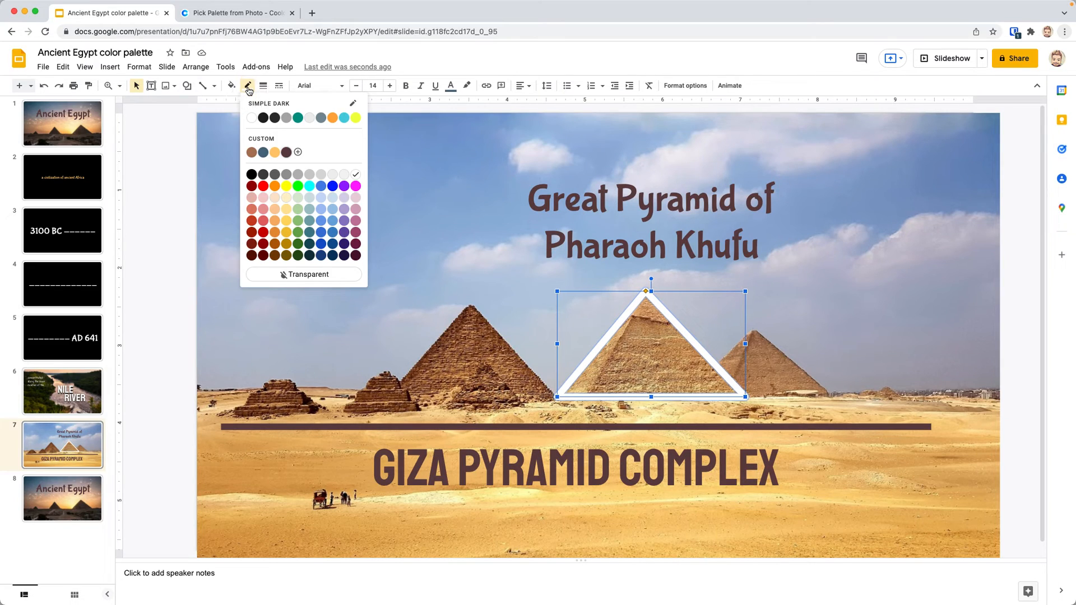
{"action": "left_click", "coordinate": [297, 151]}
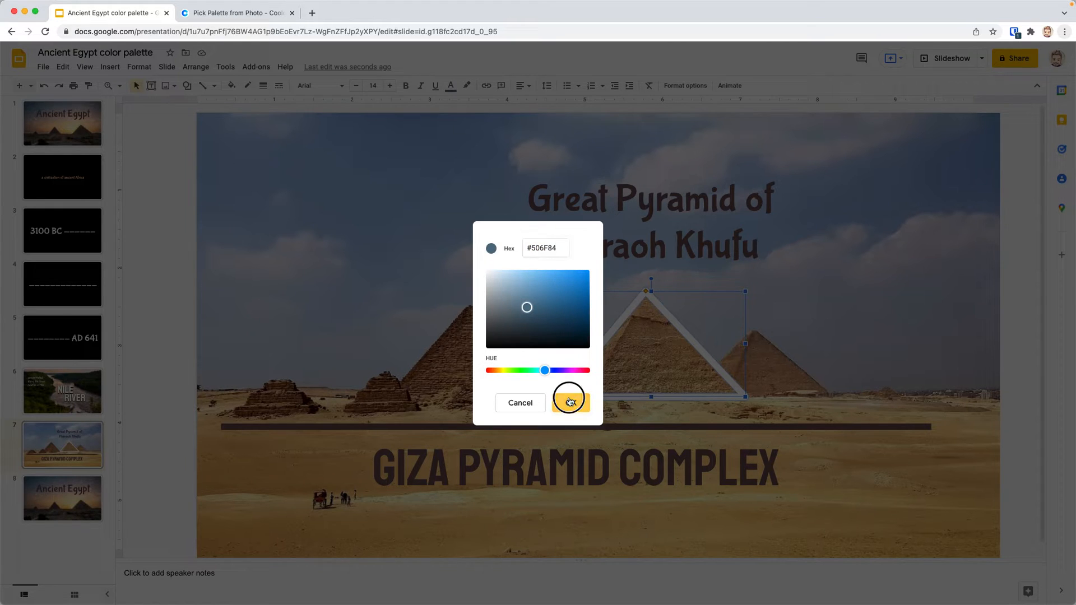
{"action": "left_click", "coordinate": [570, 403]}
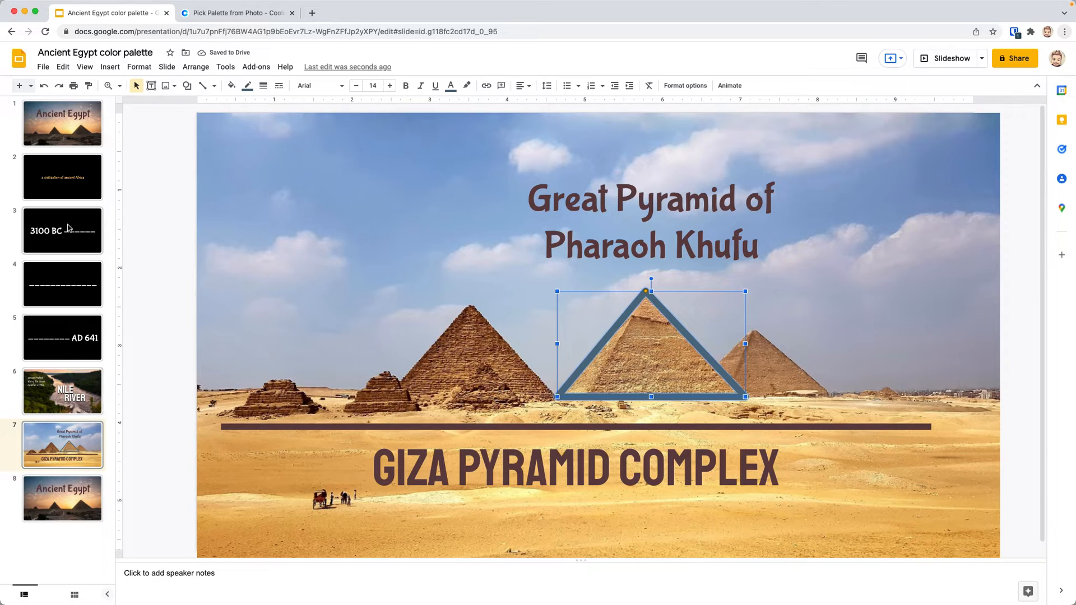
{"action": "left_click", "coordinate": [62, 176]}
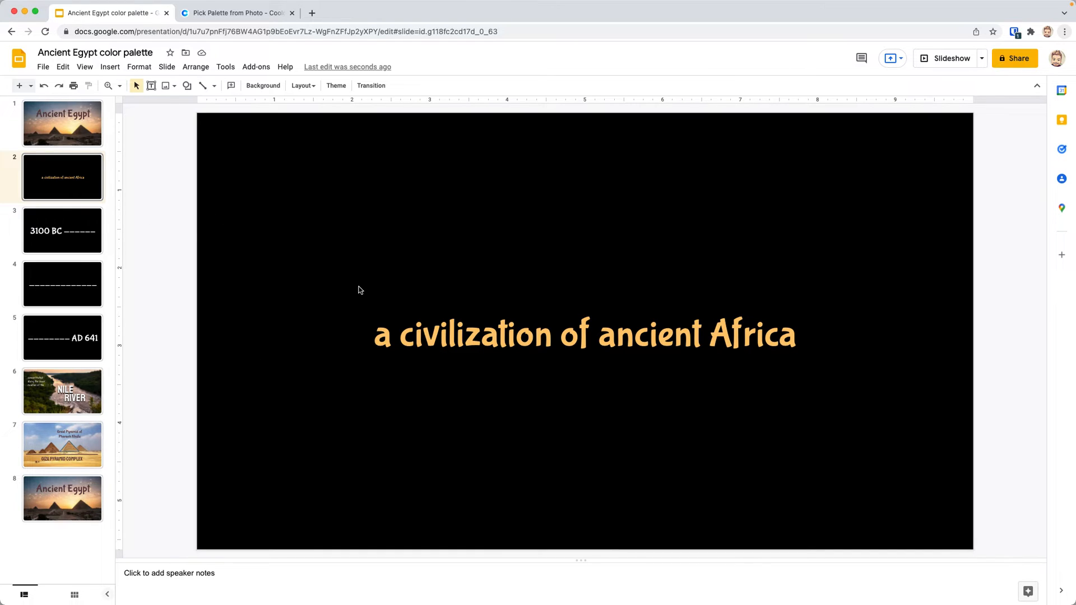
{"action": "mouse_move", "coordinate": [262, 86]}
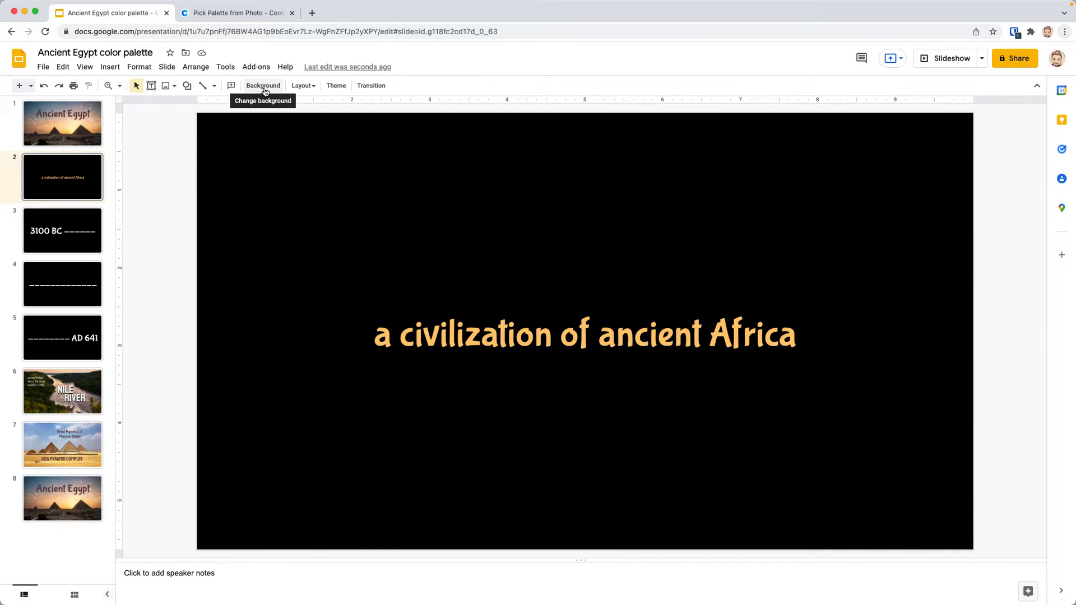
Set slide 2's background to a custom brown hex colour (B07D62) via the Background colour editor.
{"action": "left_click", "coordinate": [262, 85]}
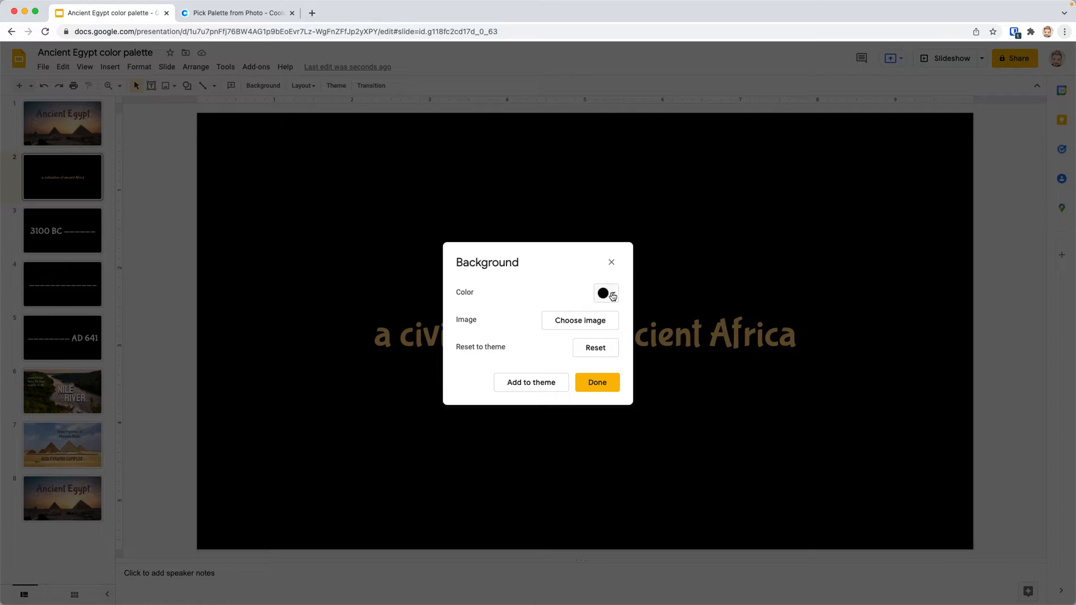
{"action": "left_click", "coordinate": [604, 292]}
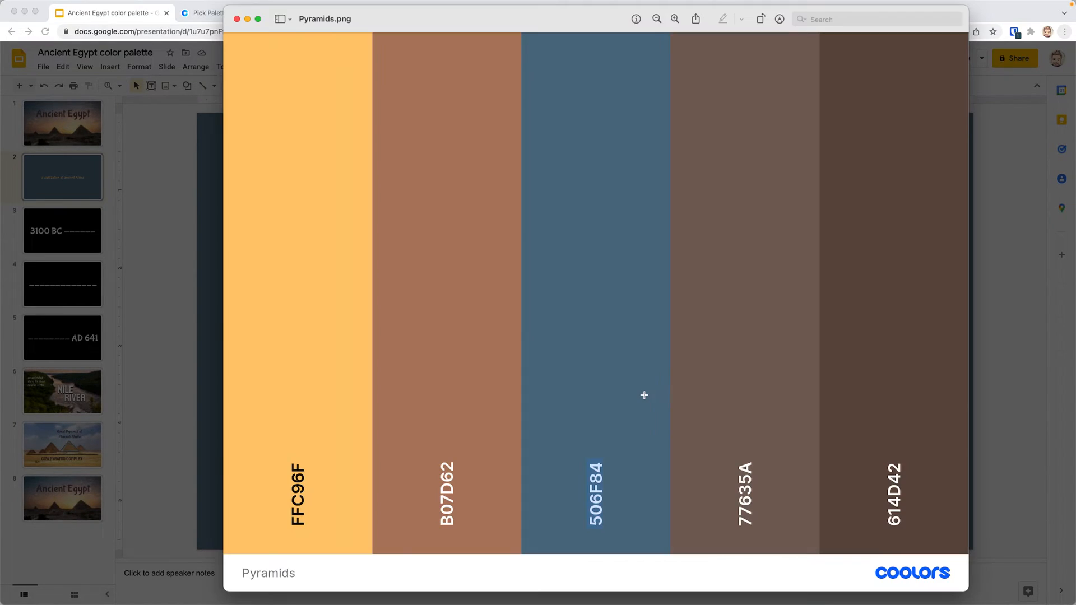
{"action": "mouse_move", "coordinate": [473, 473]}
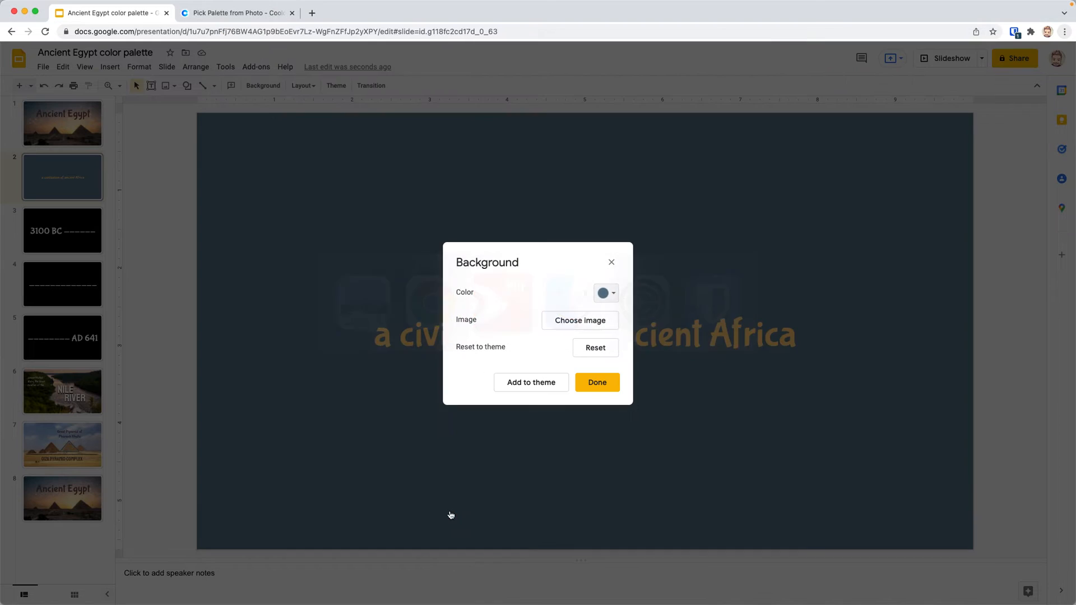
{"action": "left_click", "coordinate": [604, 292]}
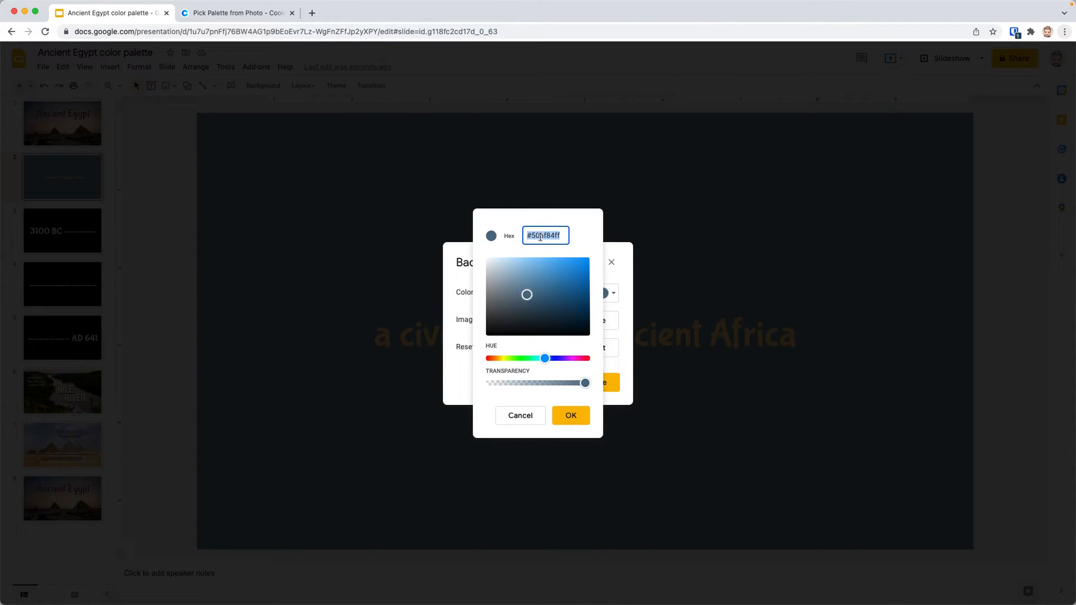
{"action": "type", "text": "506f84ff"}
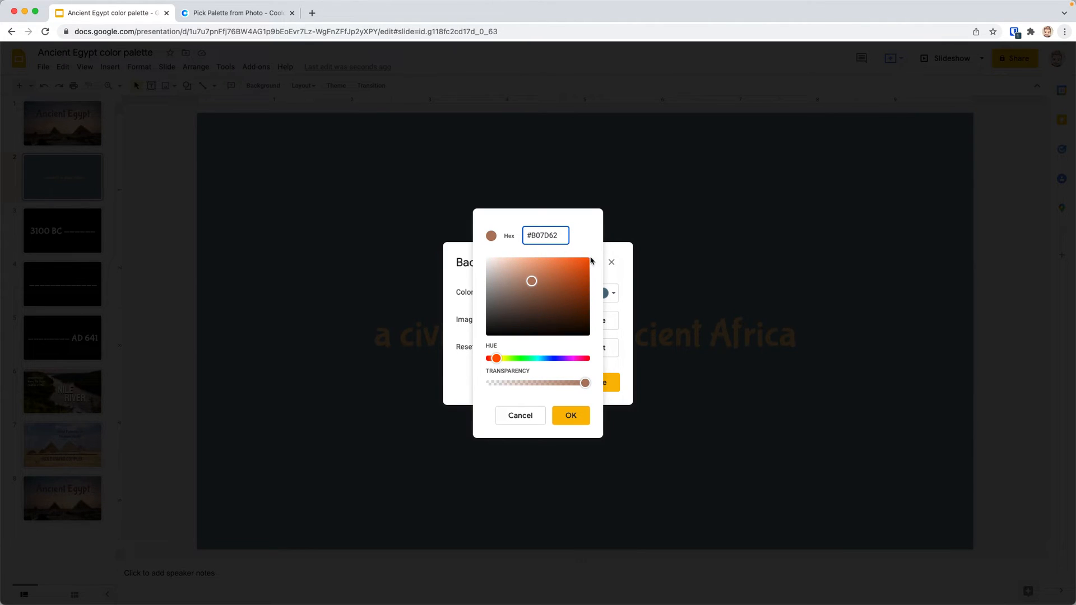
{"action": "left_click", "coordinate": [571, 415]}
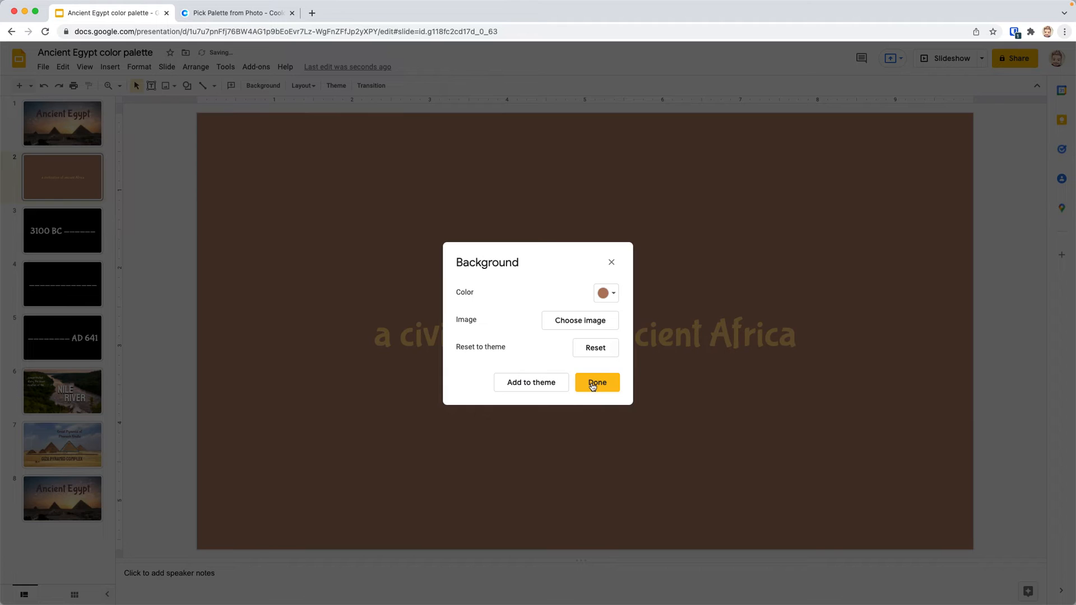
{"action": "left_click", "coordinate": [595, 382]}
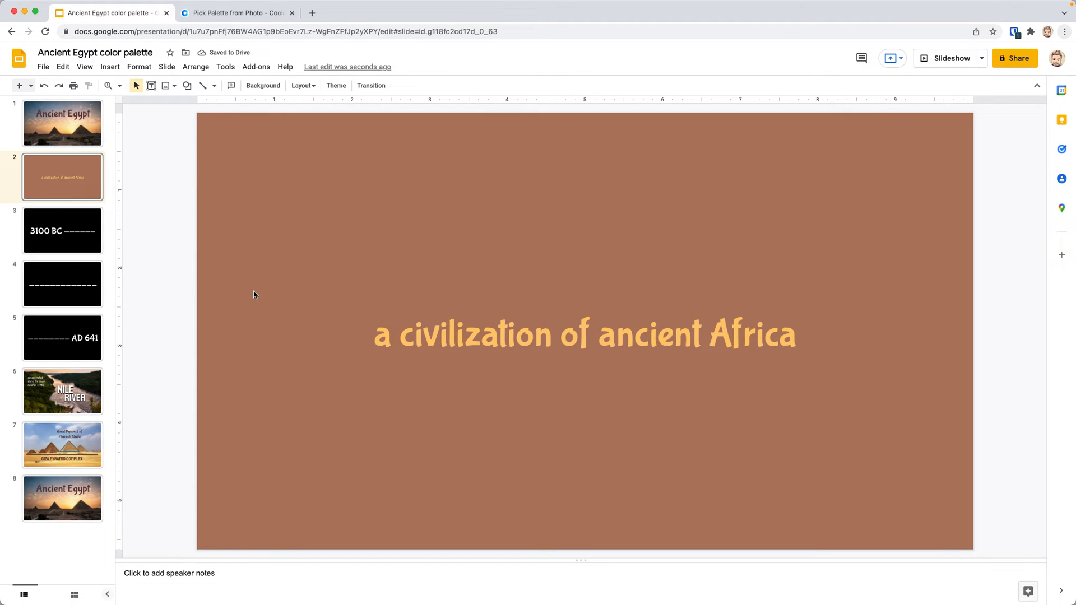
Recolour the 3100 BC slide's text to the custom yellow on a slate-blue background, then move to slide 4.
{"action": "left_click", "coordinate": [62, 231]}
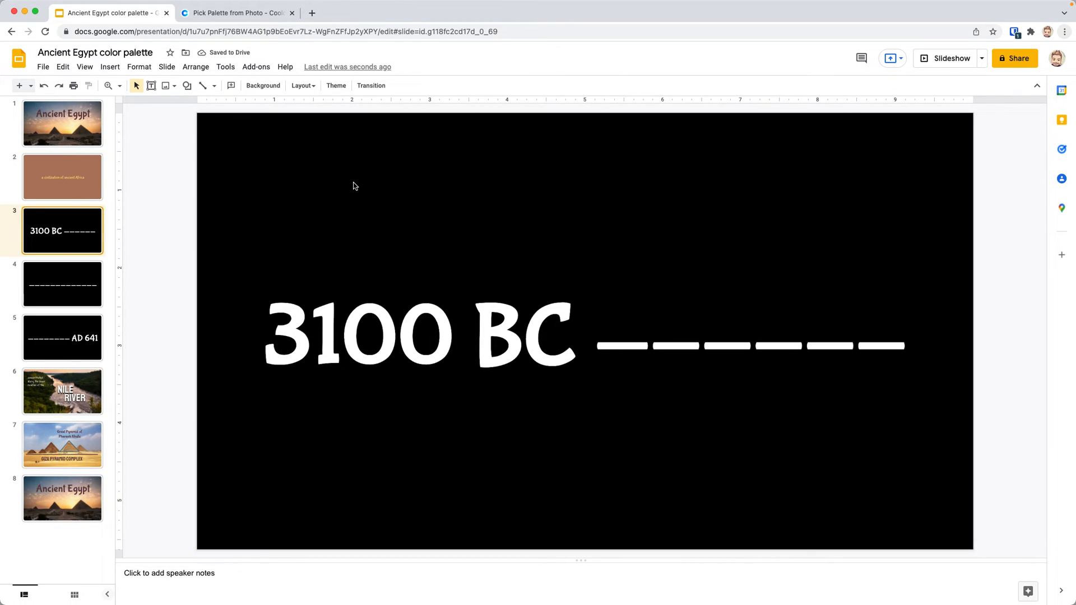
{"action": "left_click", "coordinate": [418, 333]}
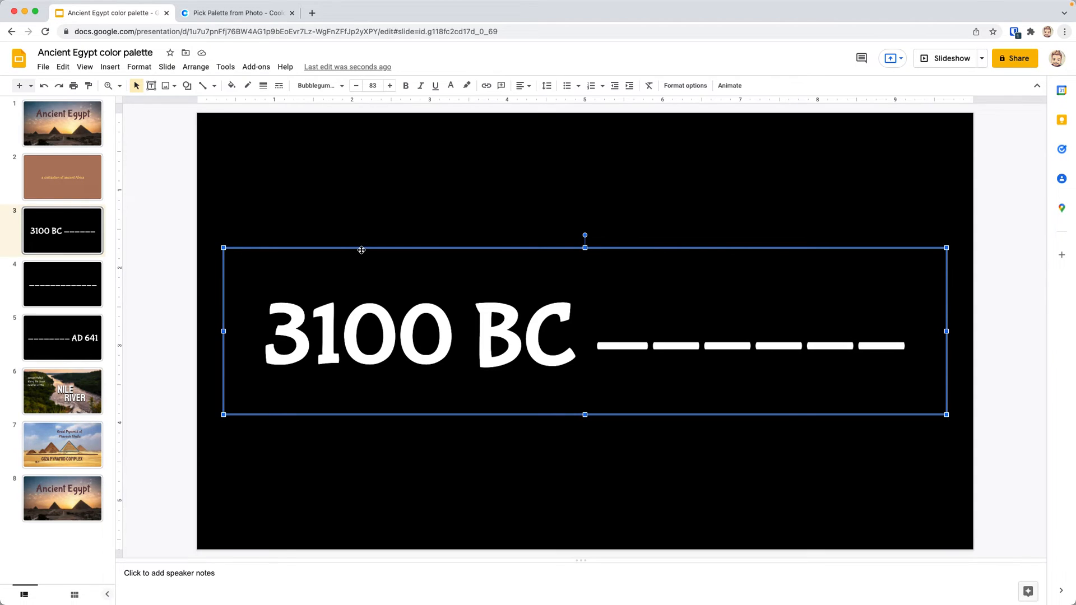
{"action": "mouse_move", "coordinate": [343, 86]}
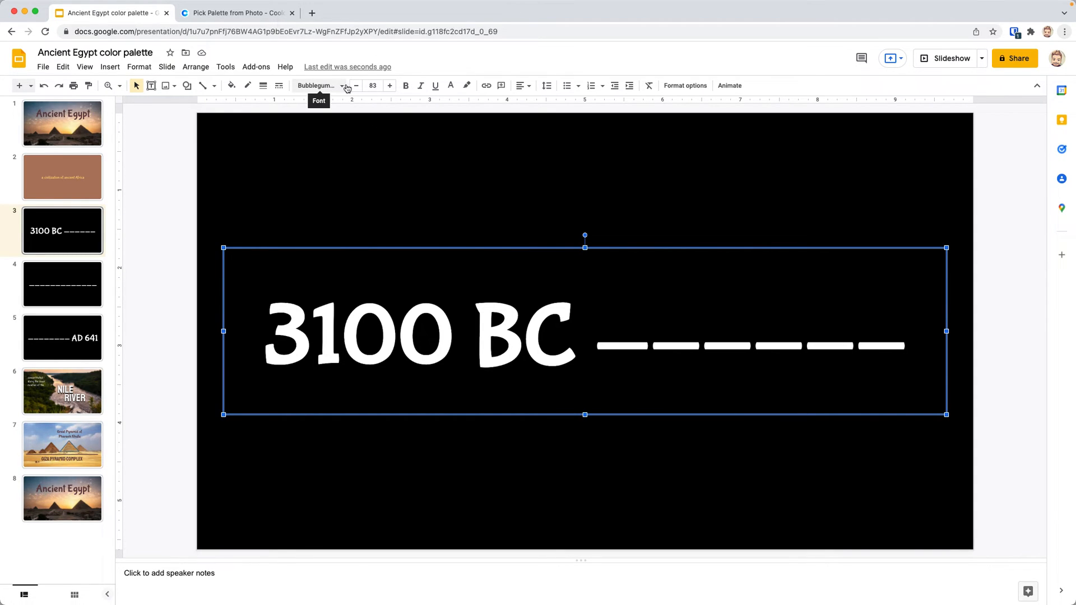
{"action": "left_click", "coordinate": [450, 85]}
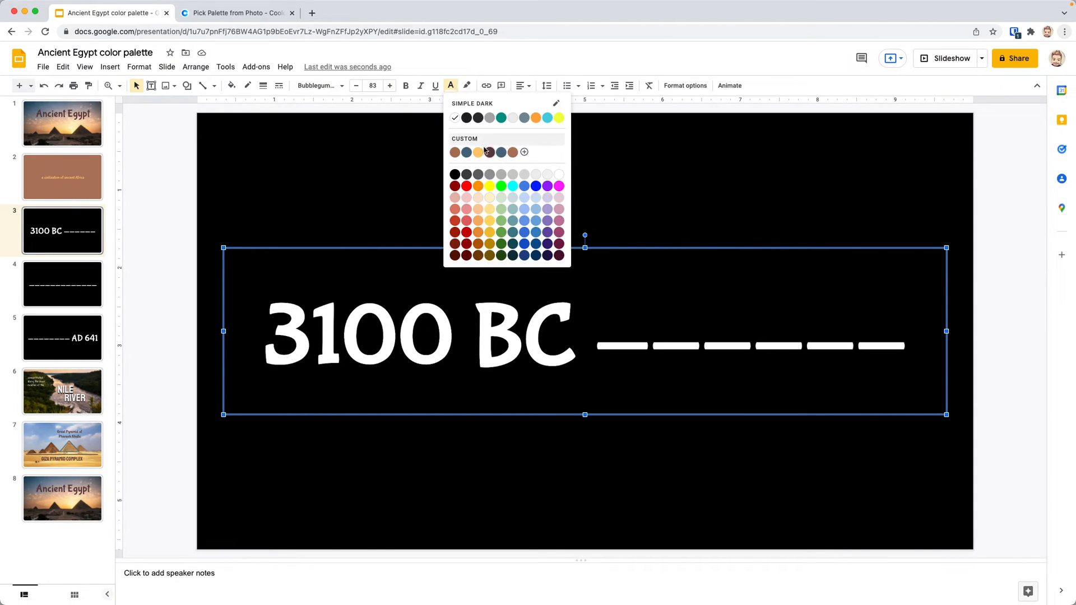
{"action": "mouse_move", "coordinate": [478, 153]}
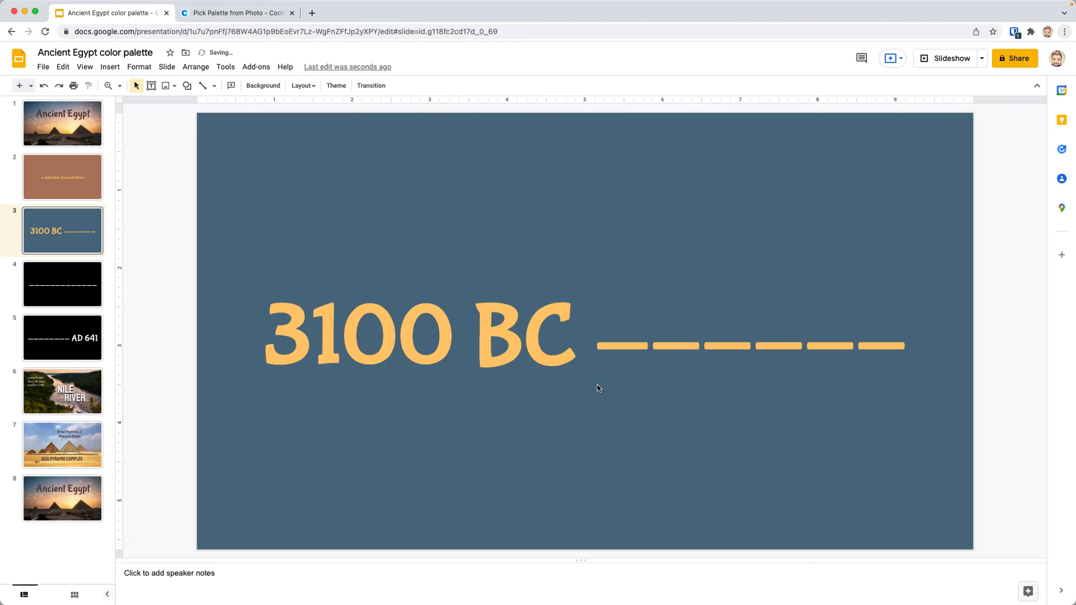
{"action": "left_click", "coordinate": [63, 283]}
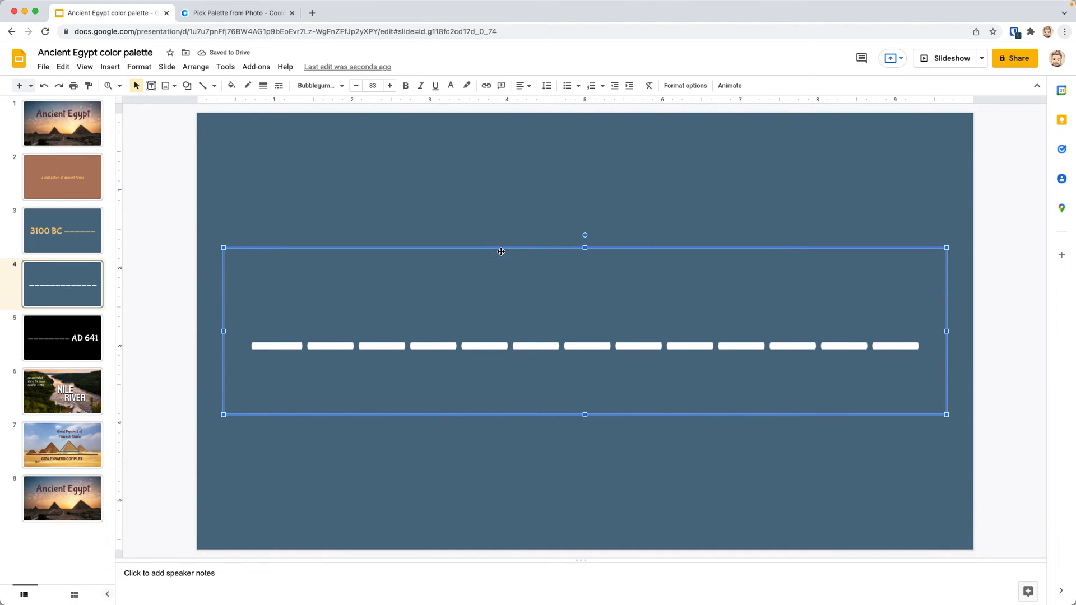
Make slide 4's dashes the custom palette yellow.
{"action": "left_click", "coordinate": [450, 85]}
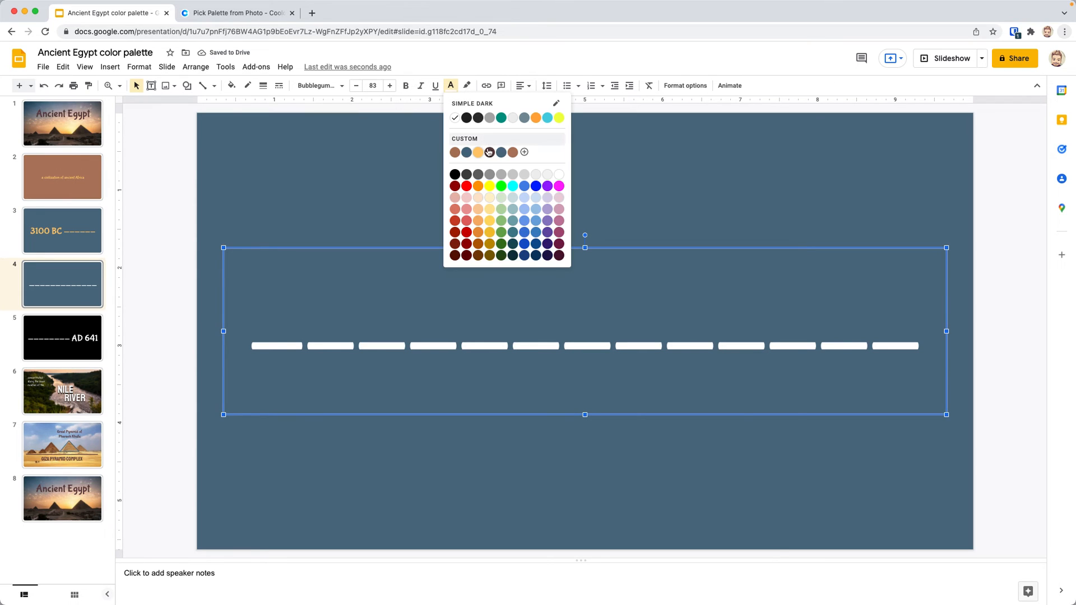
{"action": "left_click", "coordinate": [478, 152]}
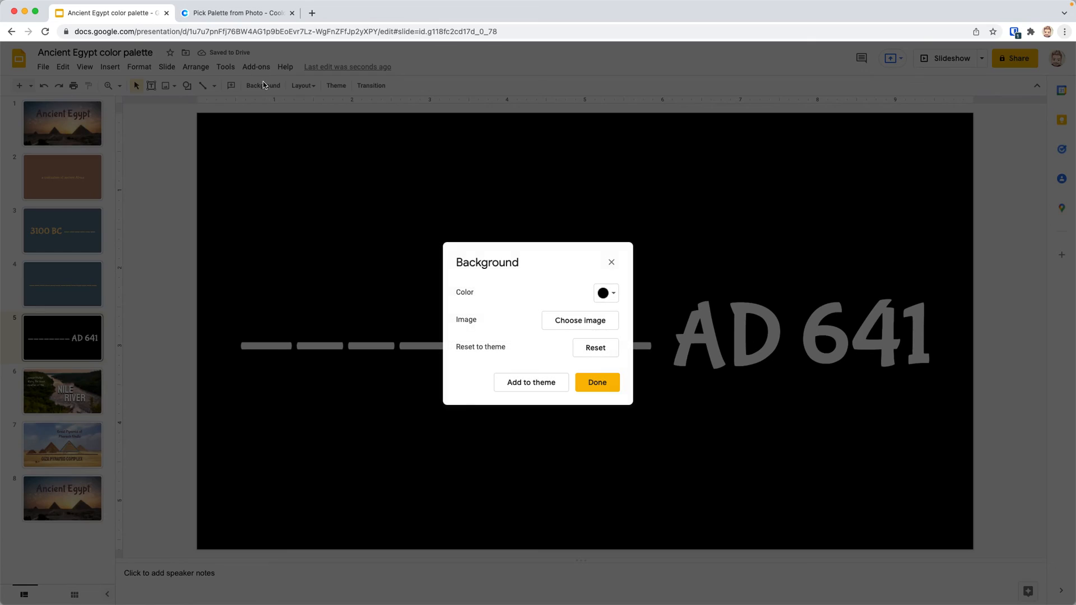
Give the AD 641 slide the custom blue background and yellow text.
{"action": "left_click", "coordinate": [606, 292]}
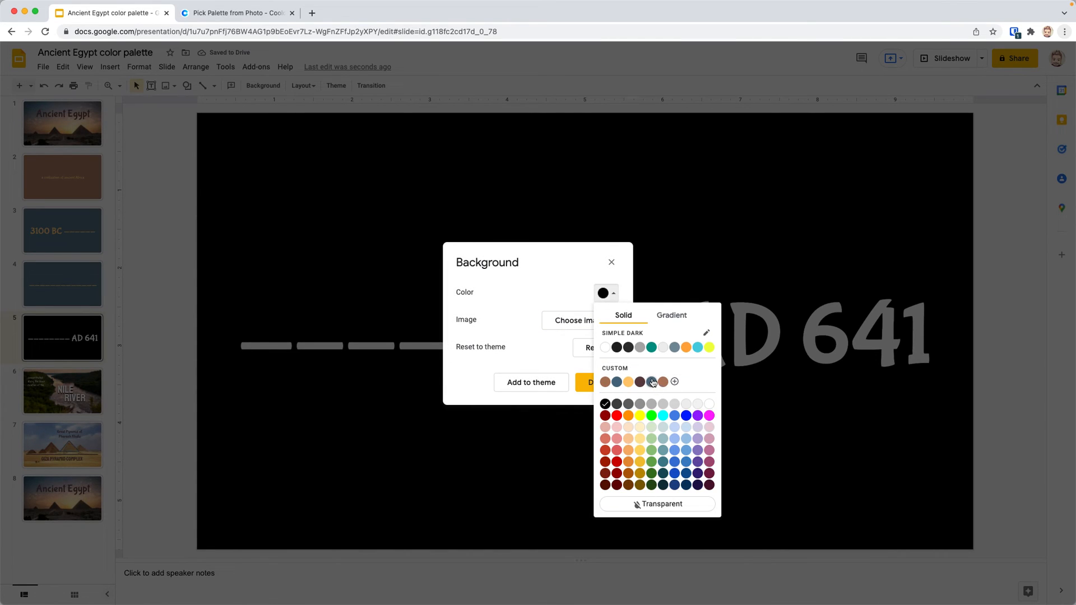
{"action": "left_click", "coordinate": [650, 381]}
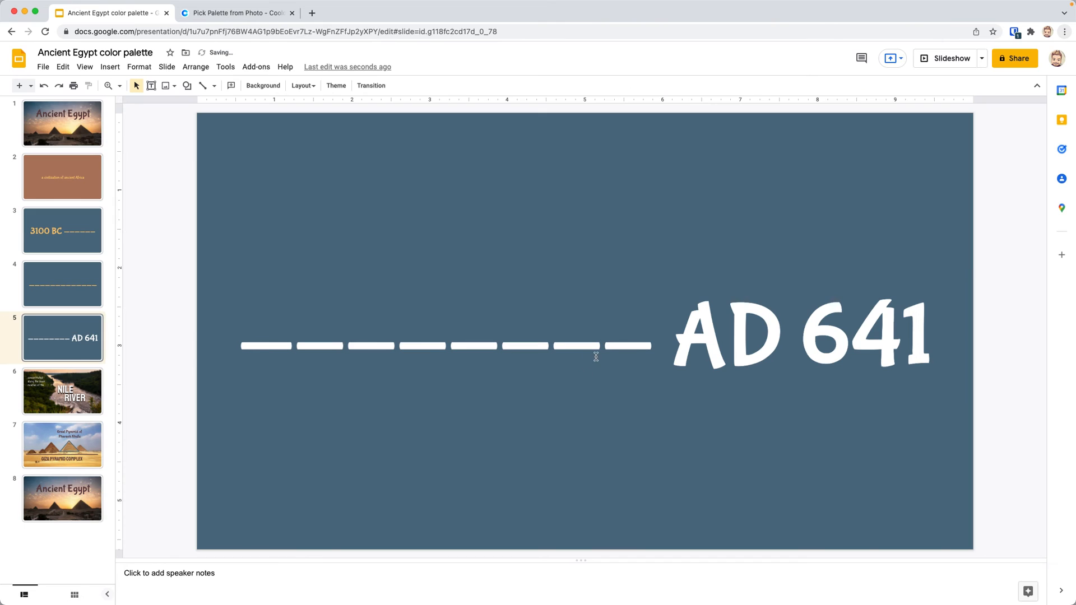
{"action": "left_click", "coordinate": [596, 356]}
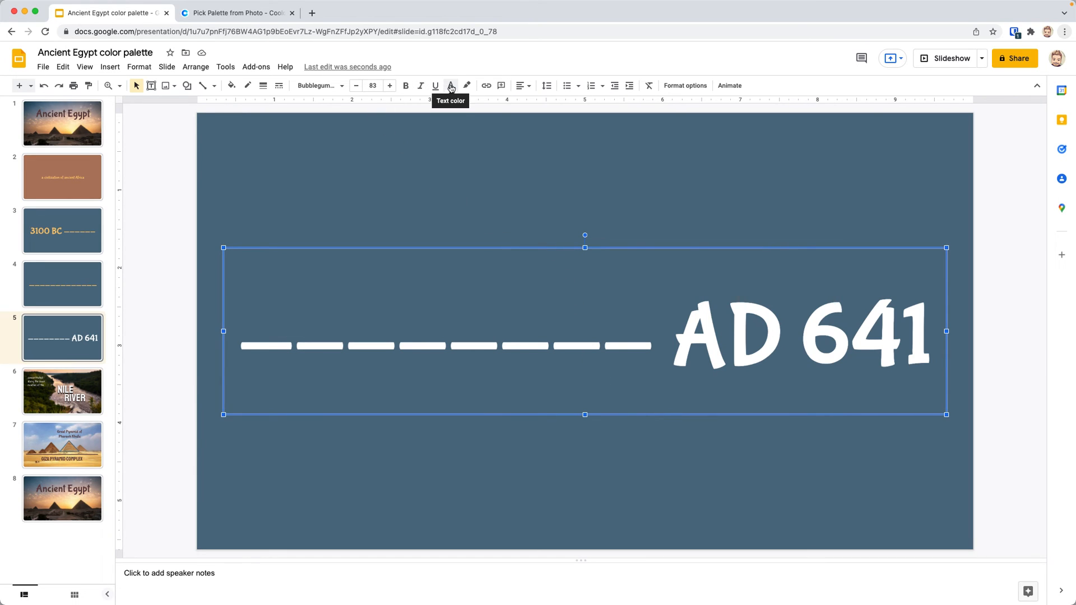
{"action": "left_click", "coordinate": [451, 85]}
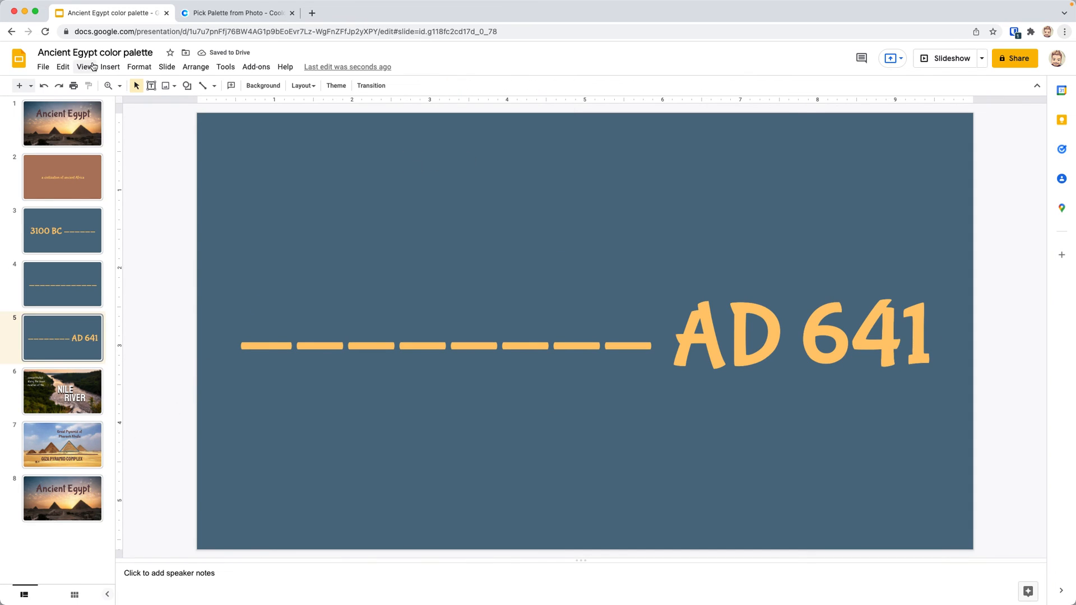
Step through the title, dashes, NILE RIVER, closing and ancient Africa slides, ending on slide 1.
{"action": "left_click", "coordinate": [62, 123]}
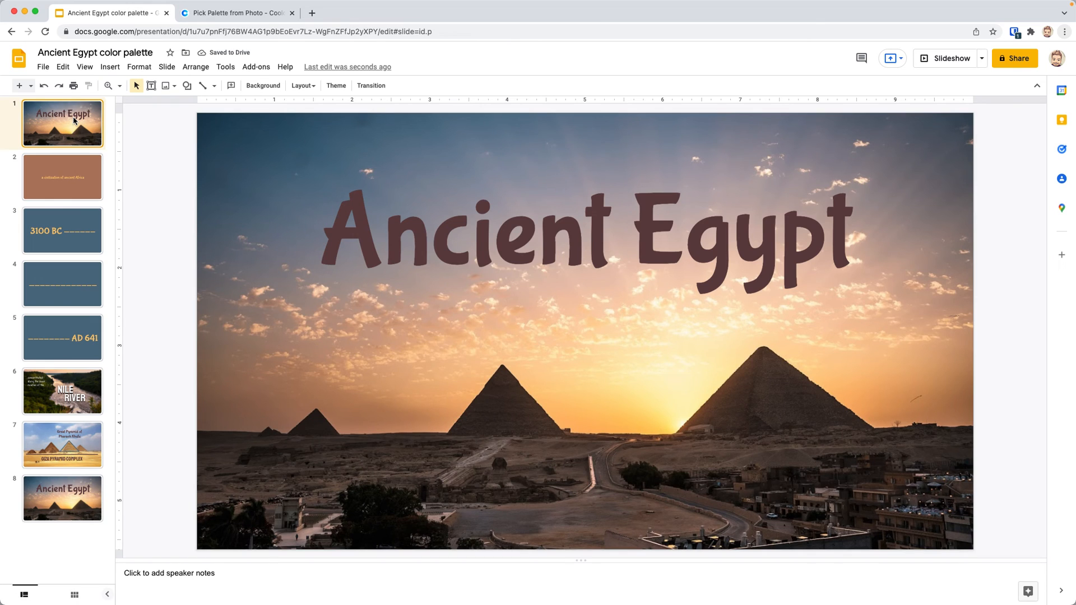
{"action": "left_click", "coordinate": [61, 283]}
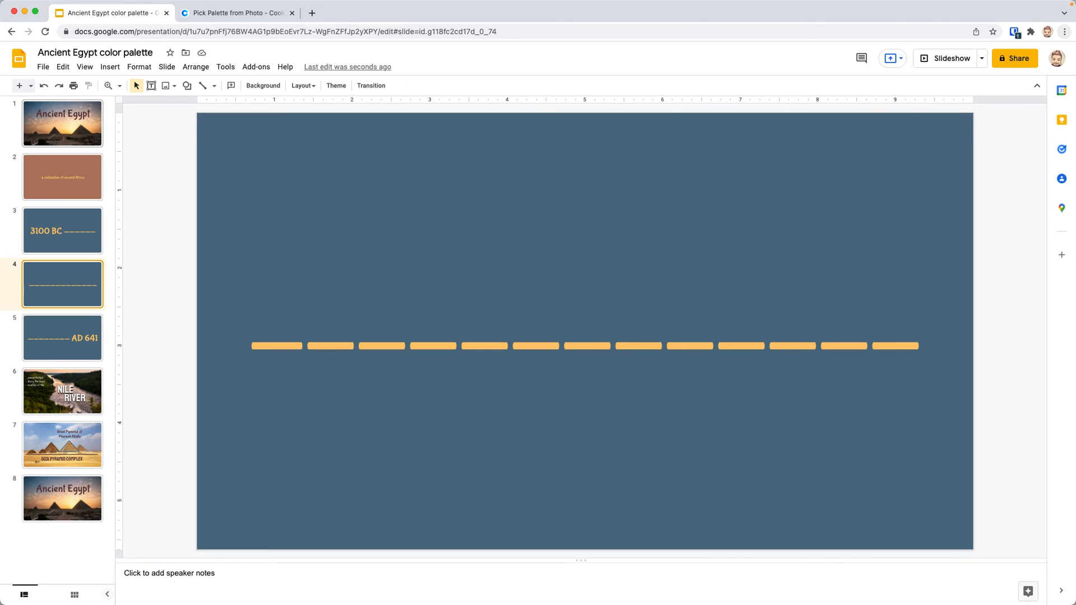
{"action": "left_click", "coordinate": [63, 392]}
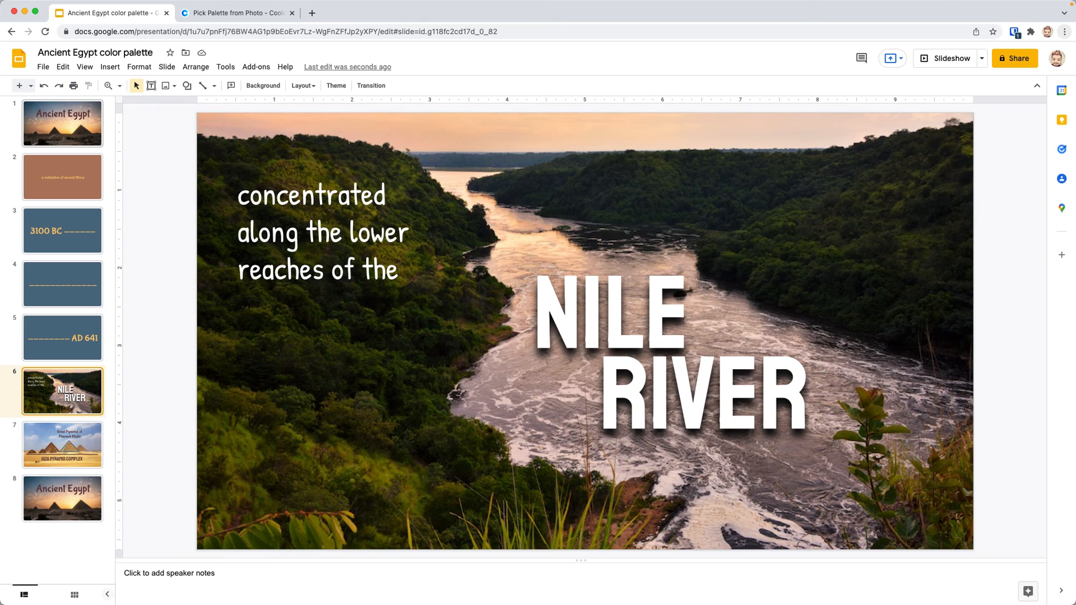
{"action": "left_click", "coordinate": [63, 497]}
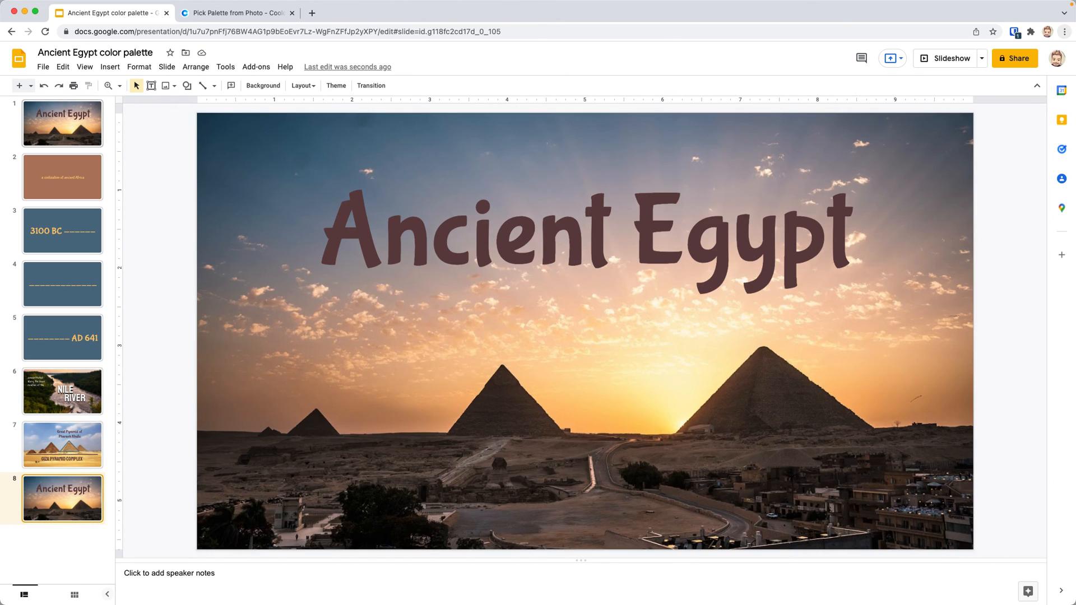
{"action": "left_click", "coordinate": [62, 337]}
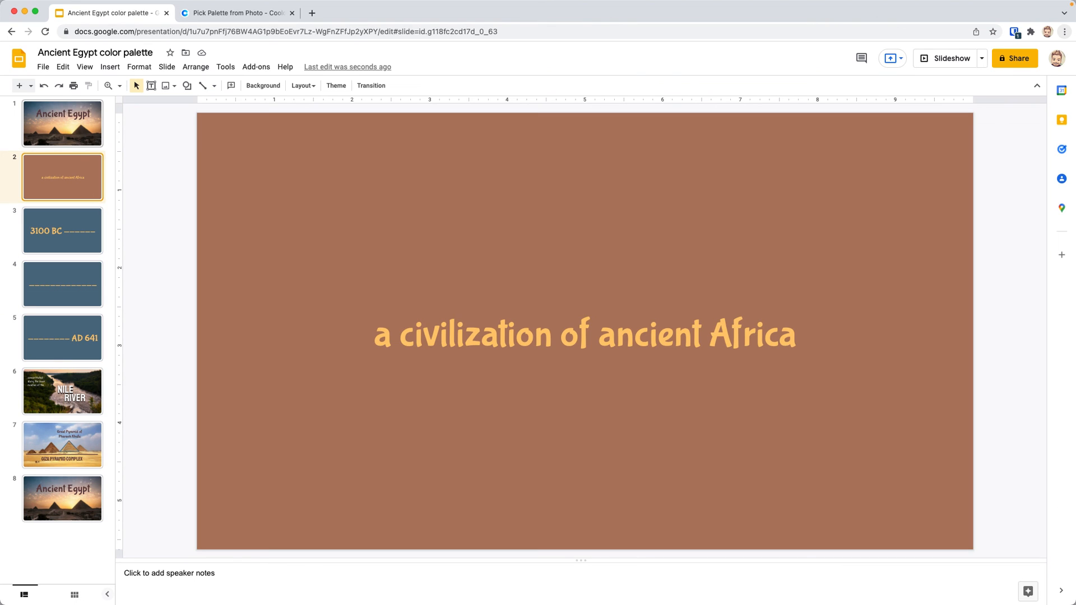
{"action": "left_click", "coordinate": [63, 123]}
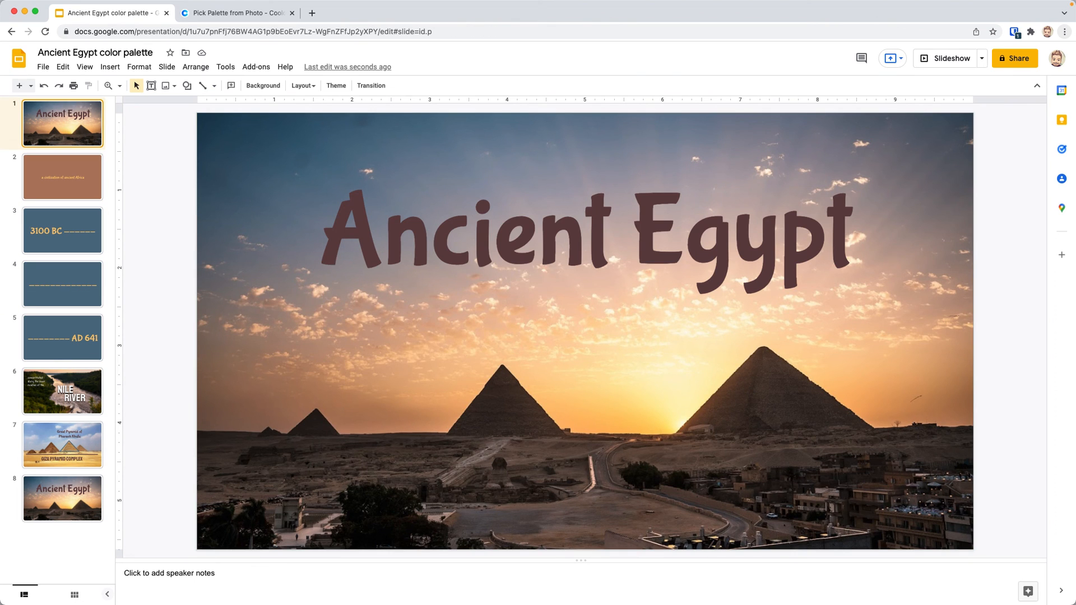